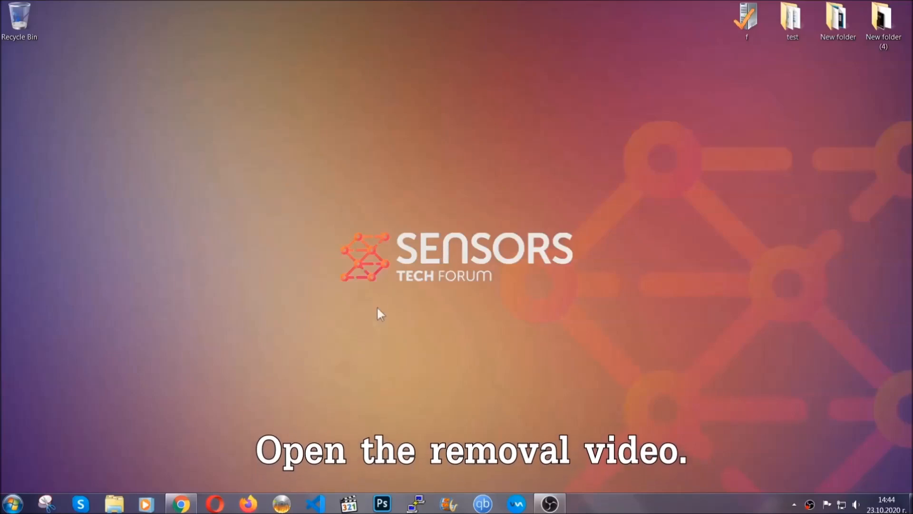
Reach the SensorsTechForum article from the removal video and download the SpyHunter installer
{"action": "left_click", "coordinate": [179, 503]}
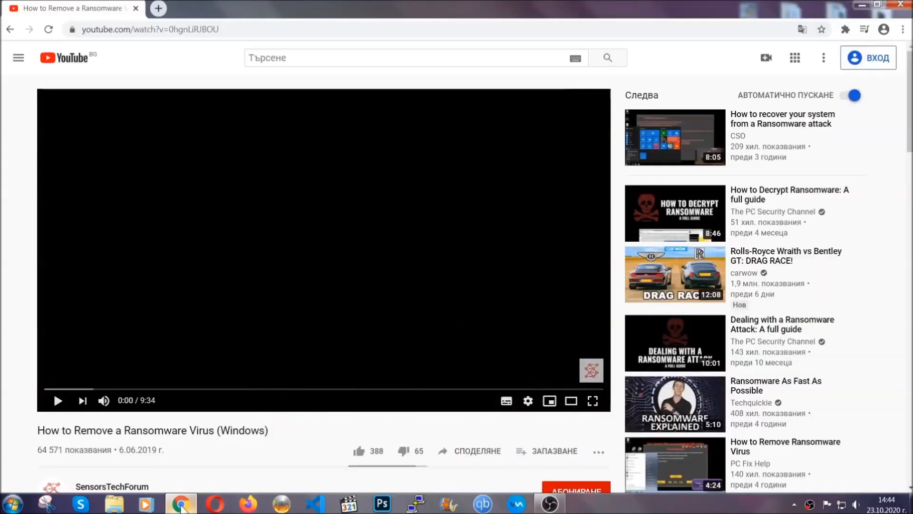
{"action": "scroll", "scroll_direction": "down", "scroll_amount": 3}
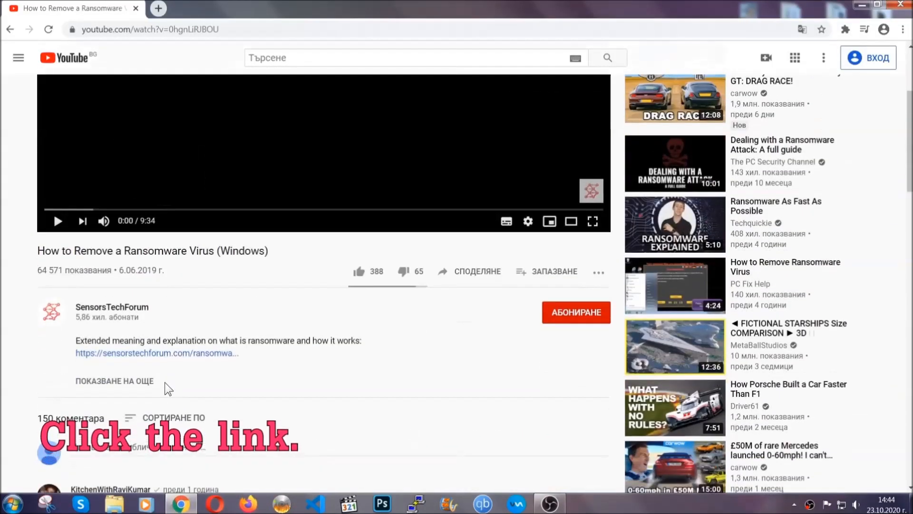
{"action": "left_click", "coordinate": [157, 353]}
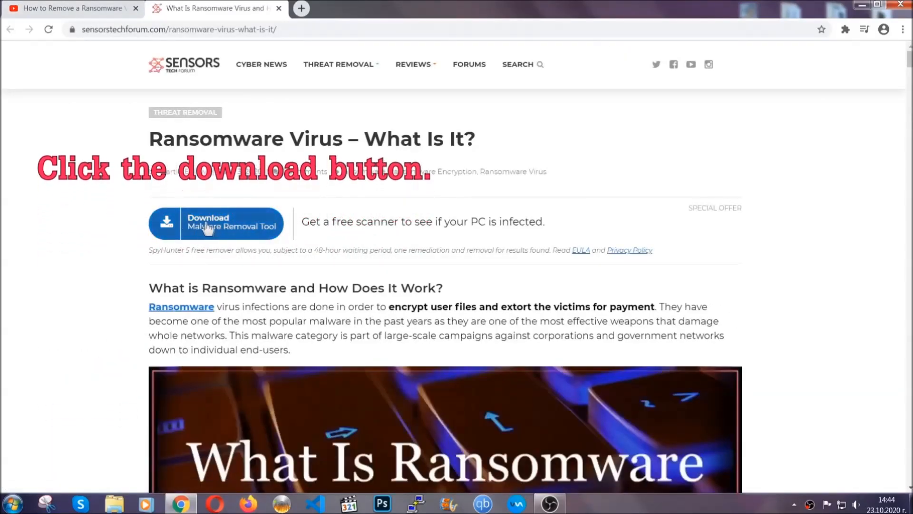
{"action": "left_click", "coordinate": [216, 223]}
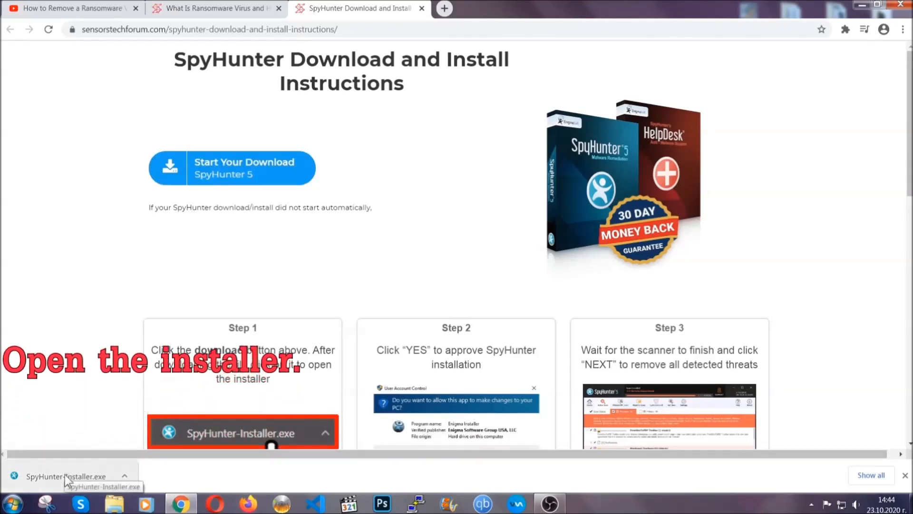
Launch SpyHunter-Installer.exe and choose English as the setup language
{"action": "left_click", "coordinate": [56, 475]}
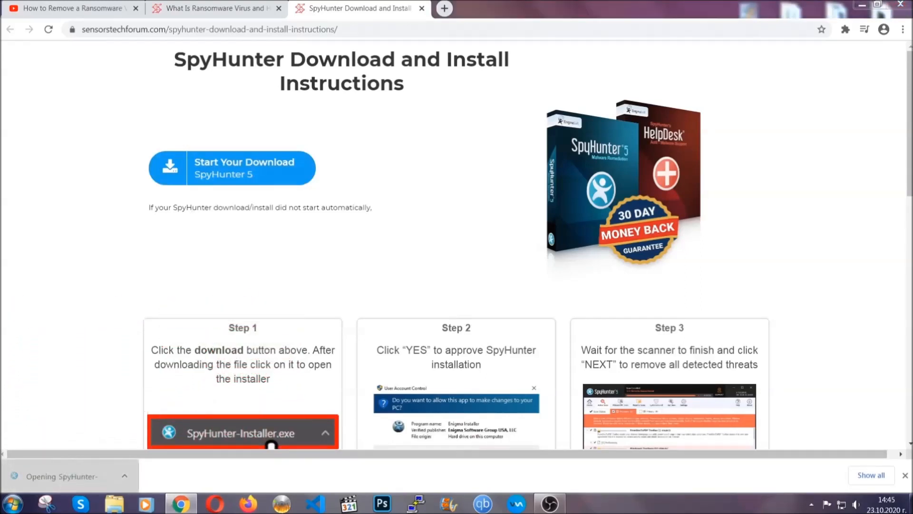
{"action": "left_click", "coordinate": [243, 433]}
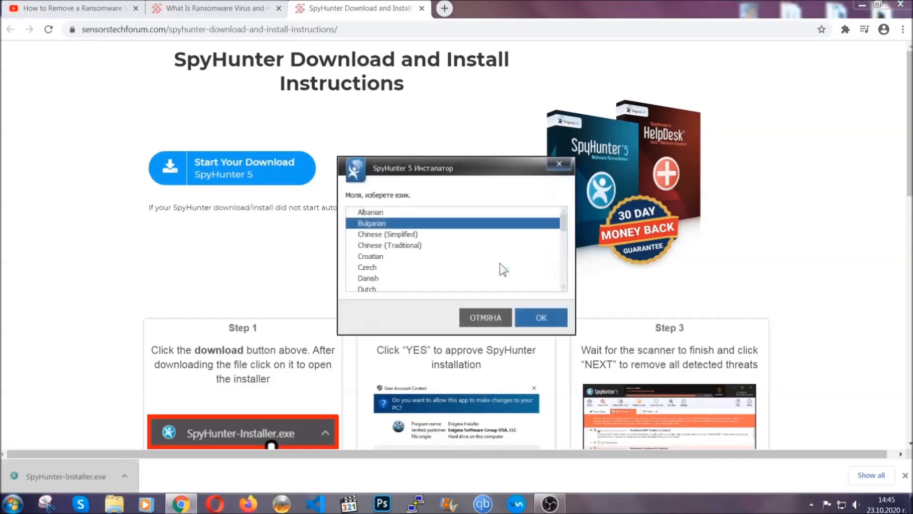
{"action": "scroll", "scroll_direction": "down", "scroll_amount": 3}
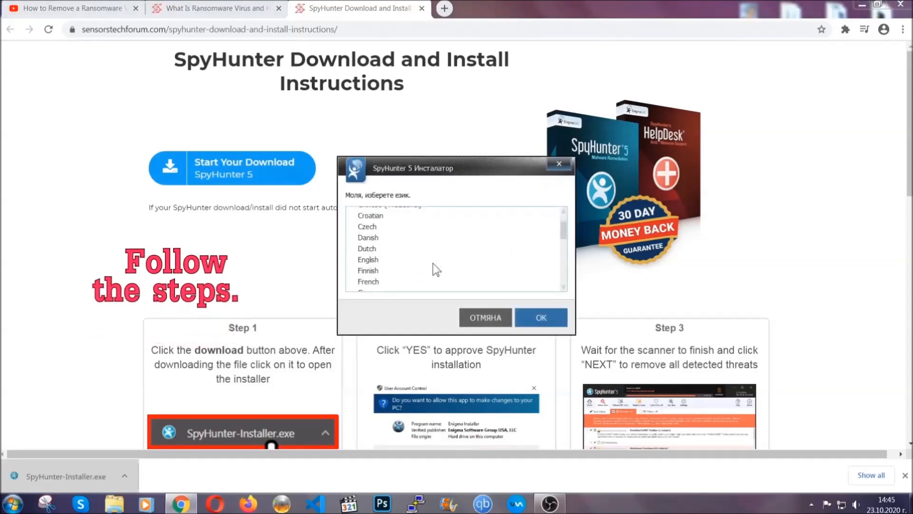
{"action": "left_click", "coordinate": [368, 259]}
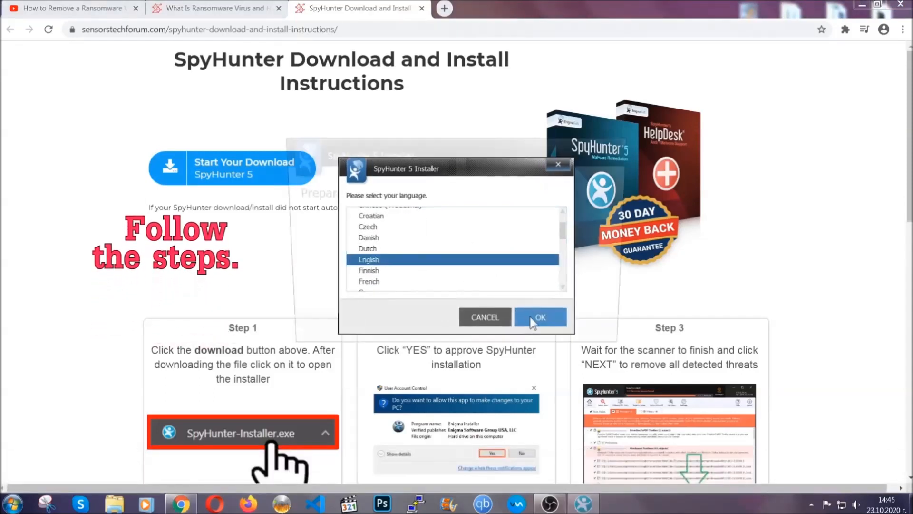
{"action": "left_click", "coordinate": [539, 318]}
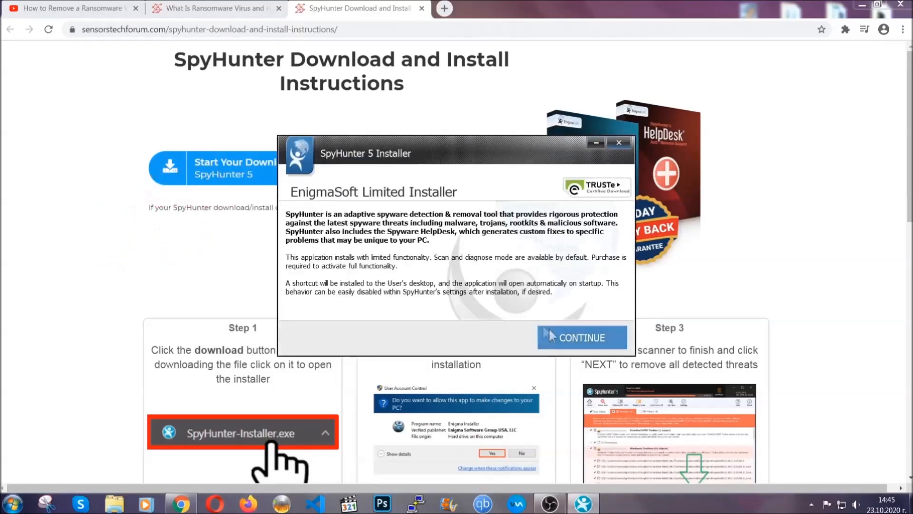
Accept the EULA and install SpyHunter 5
{"action": "left_click", "coordinate": [581, 337]}
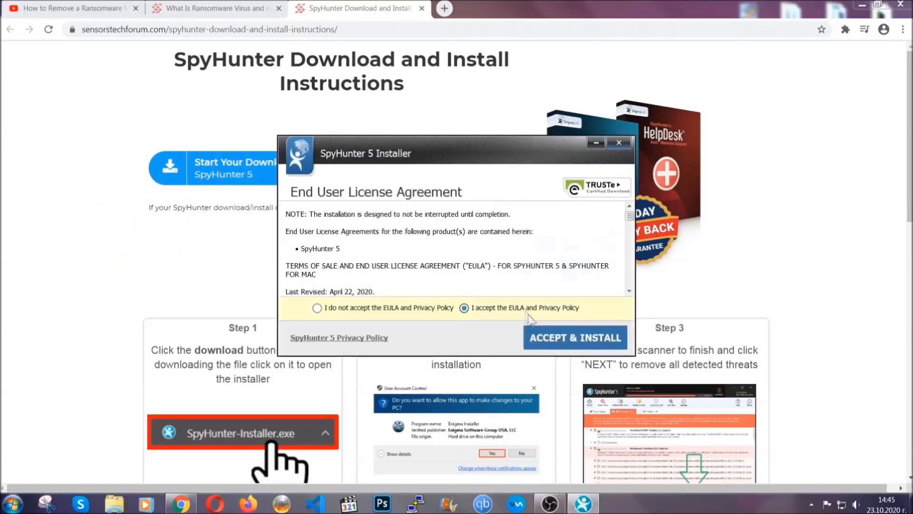
{"action": "left_click", "coordinate": [576, 336]}
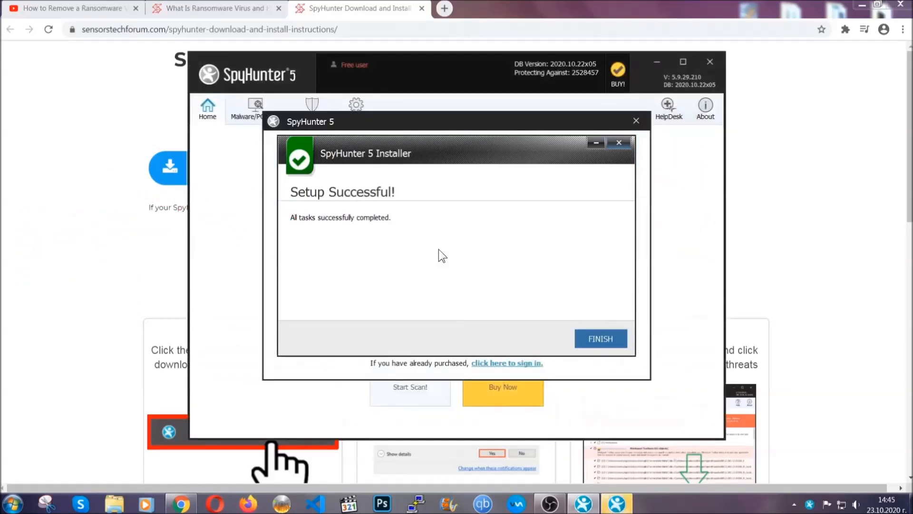
Finish setup, scan, and mark the detected PUP Keygen.exe for removal
{"action": "left_click", "coordinate": [601, 339]}
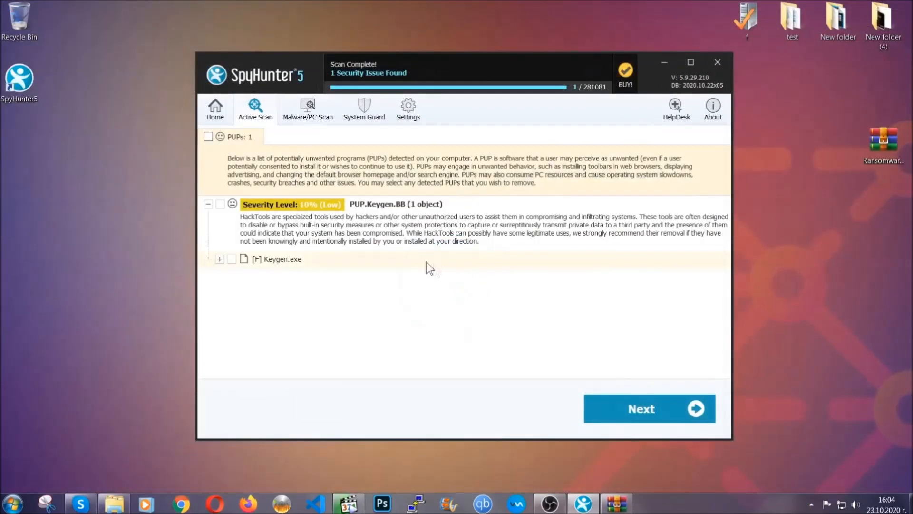
{"action": "left_click", "coordinate": [207, 137]}
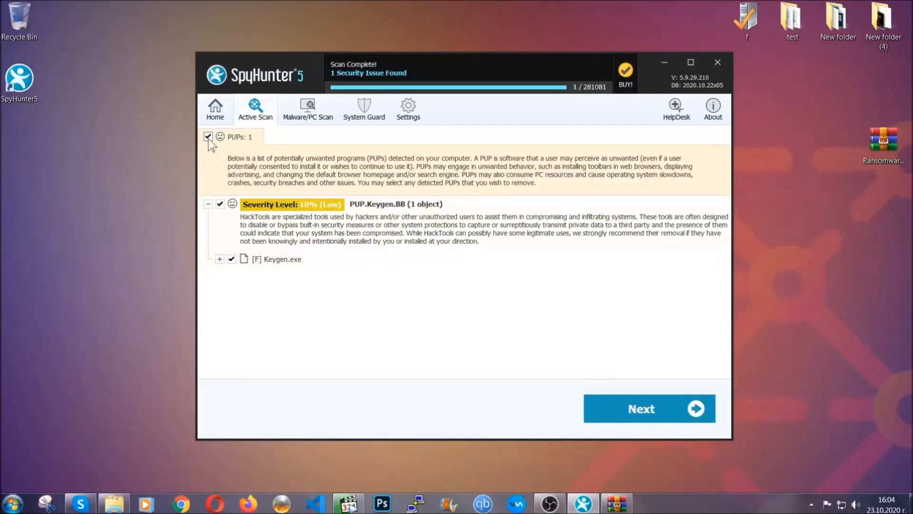
{"action": "mouse_move", "coordinate": [649, 421]}
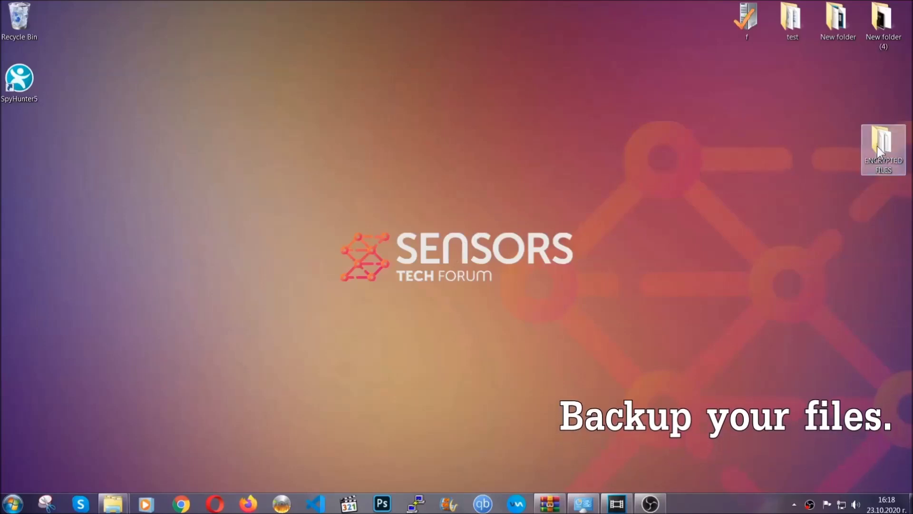
Copy all six encrypted .efji files from the ENCRYPTED FILES folder
{"action": "double_click", "coordinate": [883, 144]}
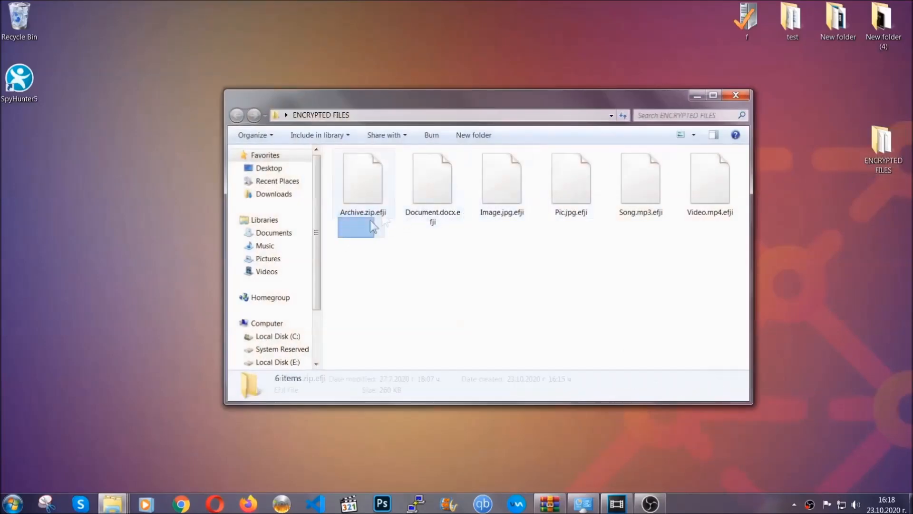
{"action": "right_click", "coordinate": [709, 181]}
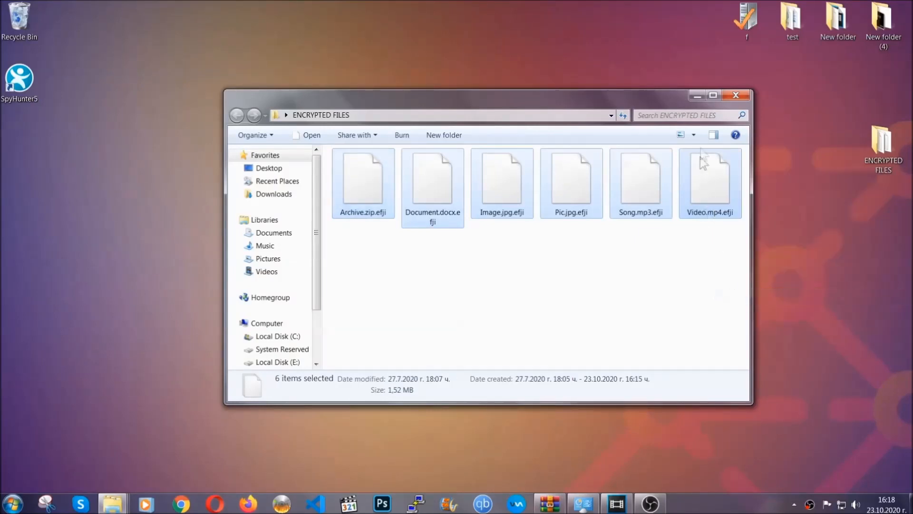
{"action": "left_click", "coordinate": [736, 95]}
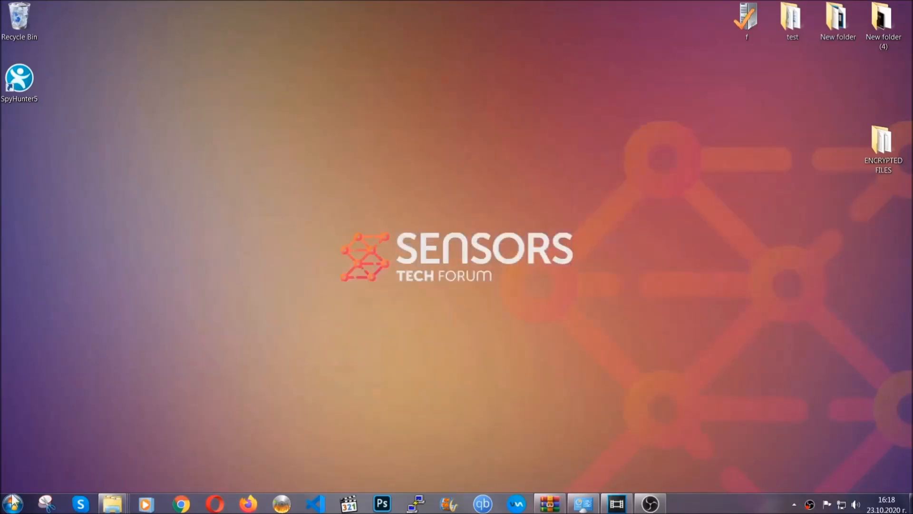
{"action": "mouse_move", "coordinate": [174, 362]}
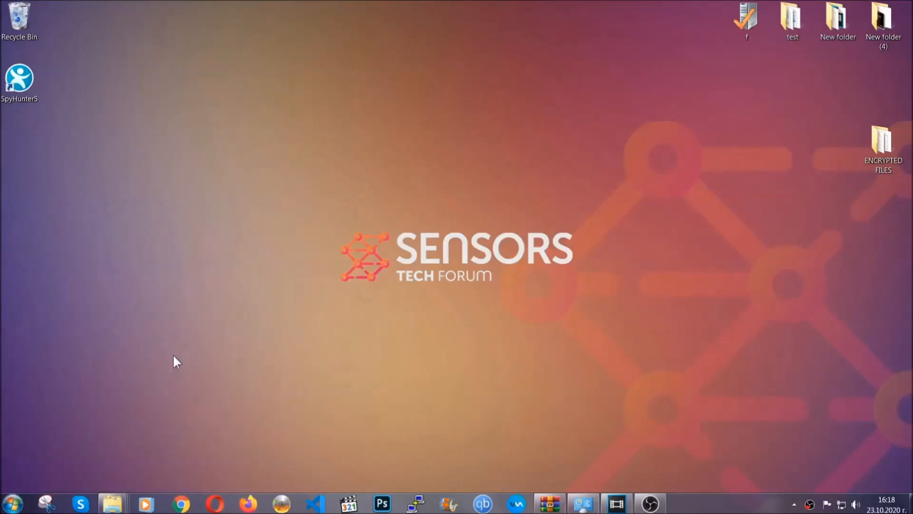
Paste the copied files onto FLASH DRIVE (H:) and close the window
{"action": "left_click", "coordinate": [107, 502]}
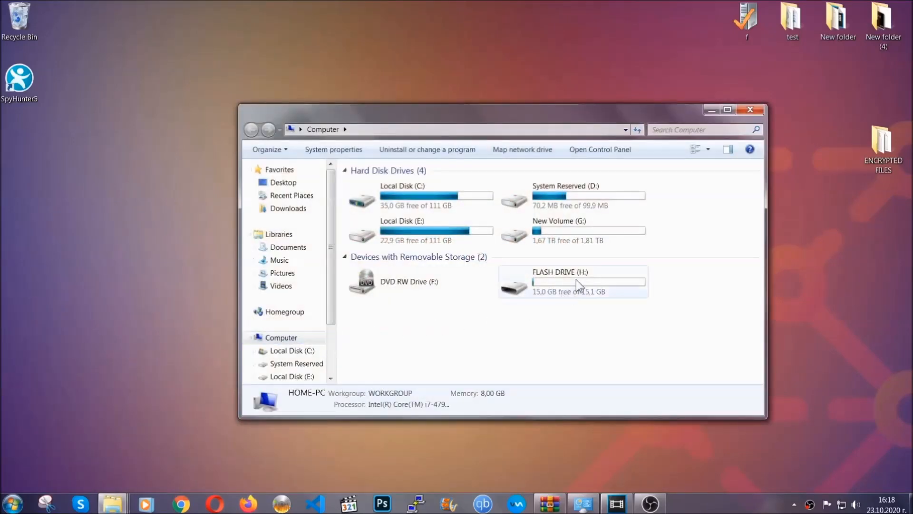
{"action": "double_click", "coordinate": [572, 281]}
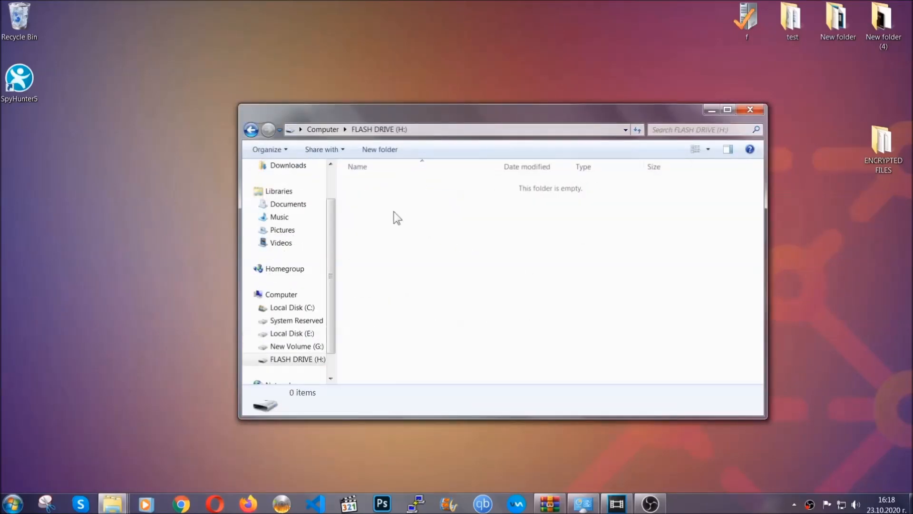
{"action": "right_click", "coordinate": [396, 217]}
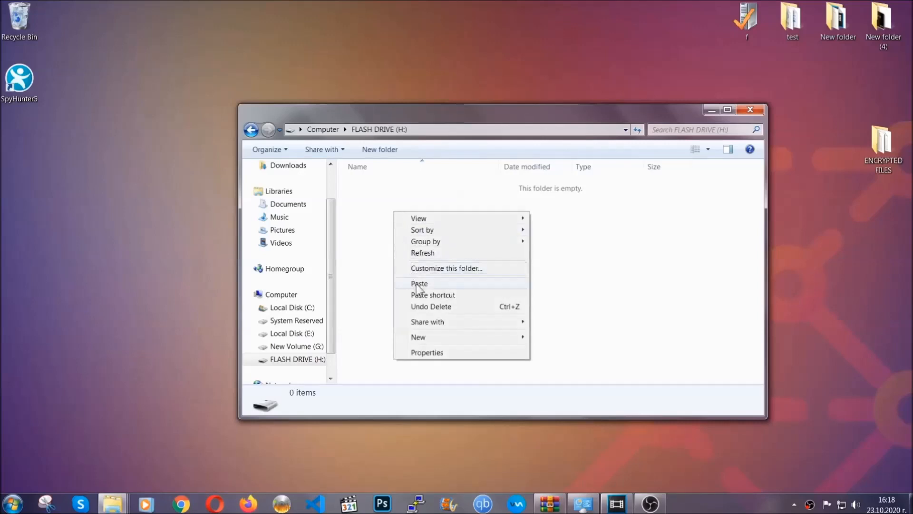
{"action": "left_click", "coordinate": [420, 283]}
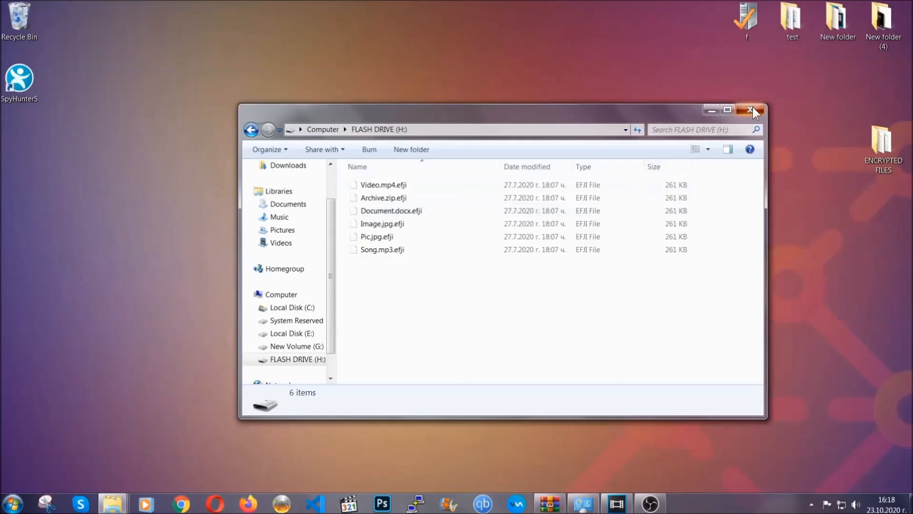
{"action": "left_click", "coordinate": [750, 110]}
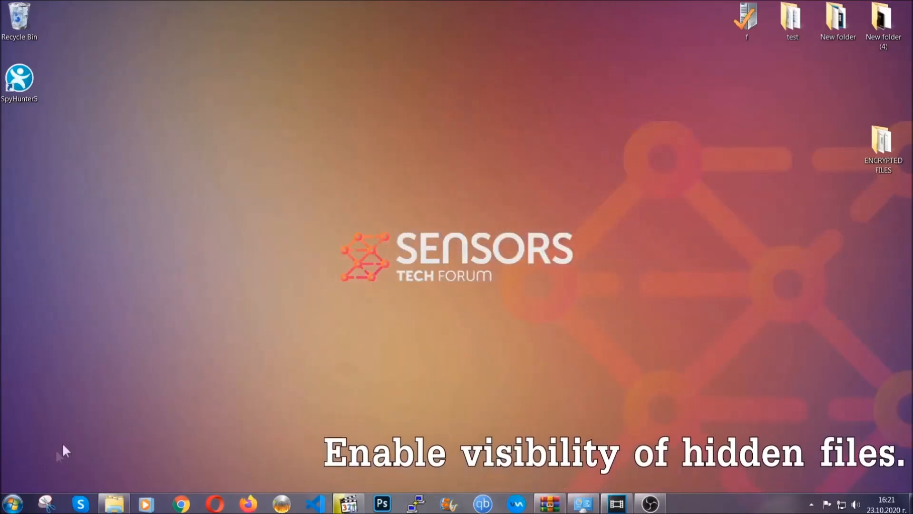
Search the Start menu for the show hidden files and folders setting
{"action": "left_click", "coordinate": [18, 508]}
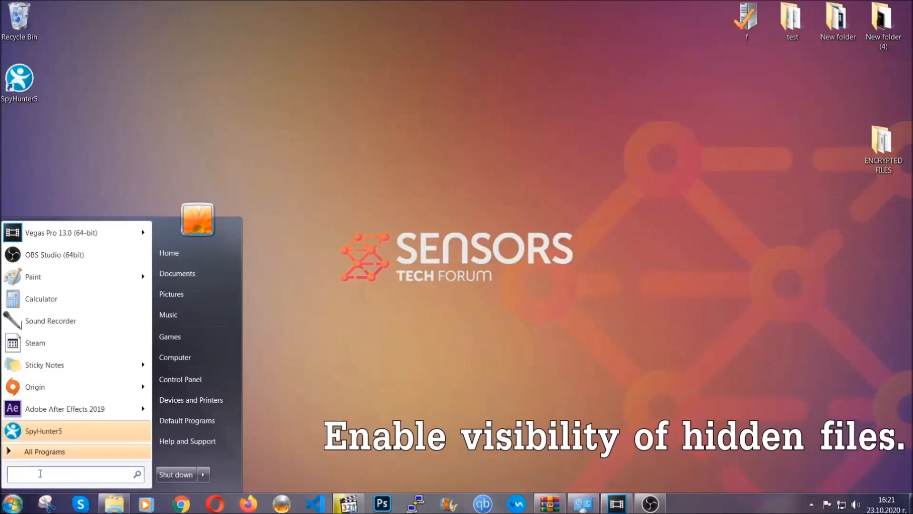
{"action": "type", "text": "s"}
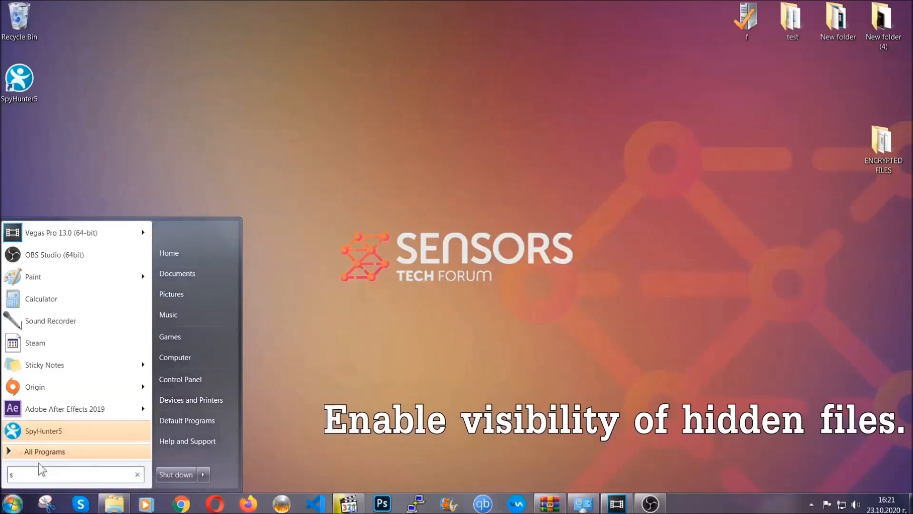
{"action": "type", "text": "how hidden files"}
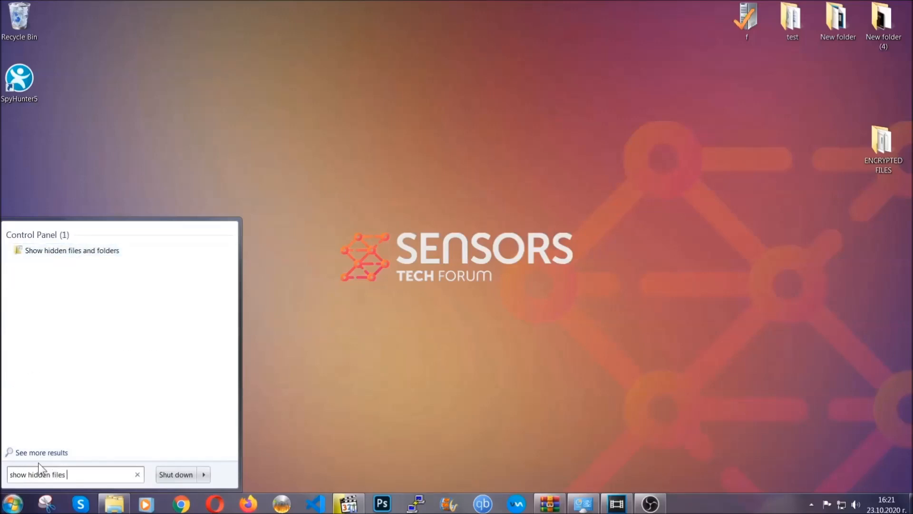
{"action": "type", "text": "and folders"}
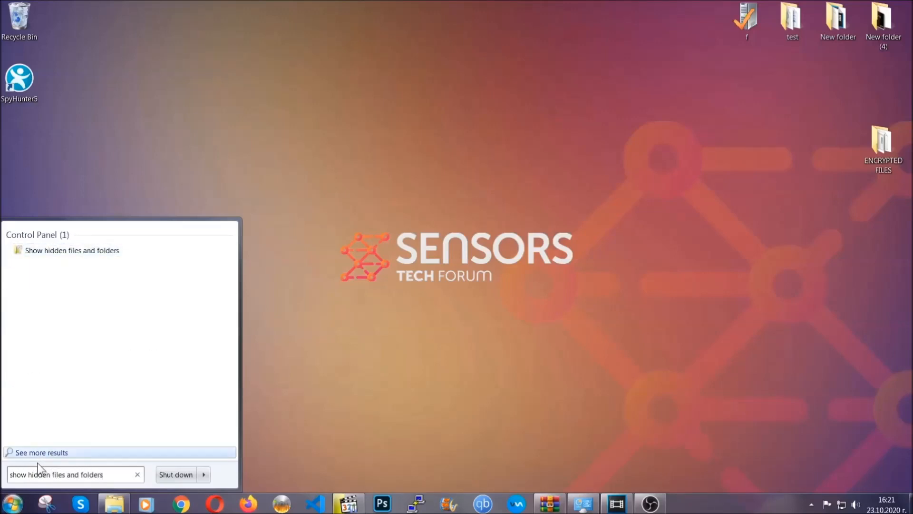
{"action": "mouse_move", "coordinate": [106, 255]}
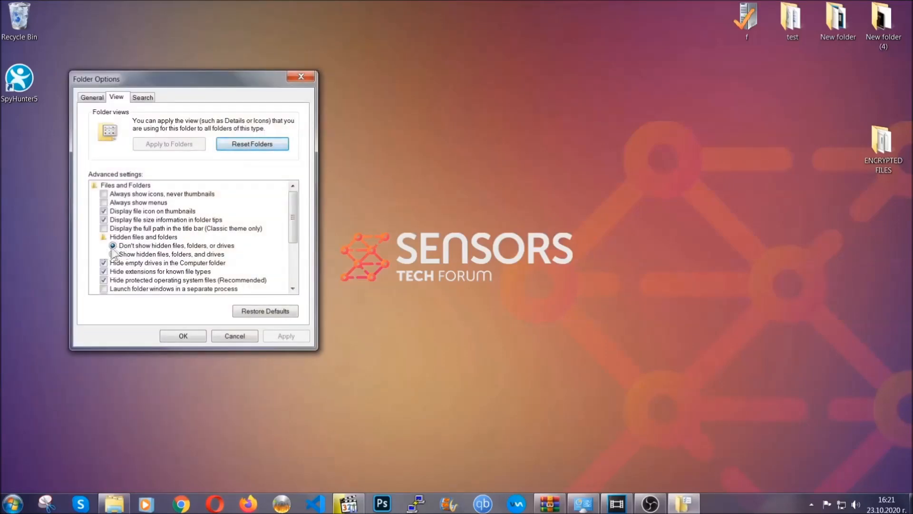
Enable 'Show hidden files, folders, and drives', apply and confirm
{"action": "left_click", "coordinate": [113, 254]}
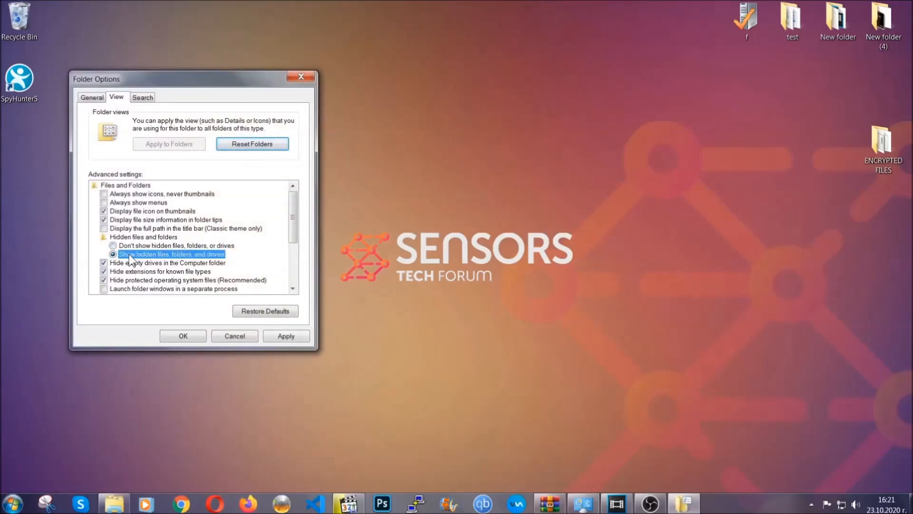
{"action": "left_click", "coordinate": [285, 336]}
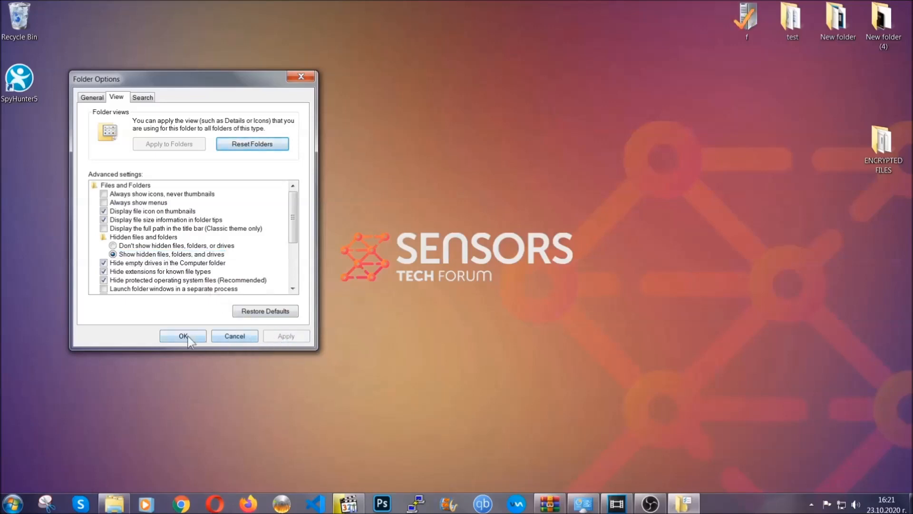
{"action": "left_click", "coordinate": [182, 335]}
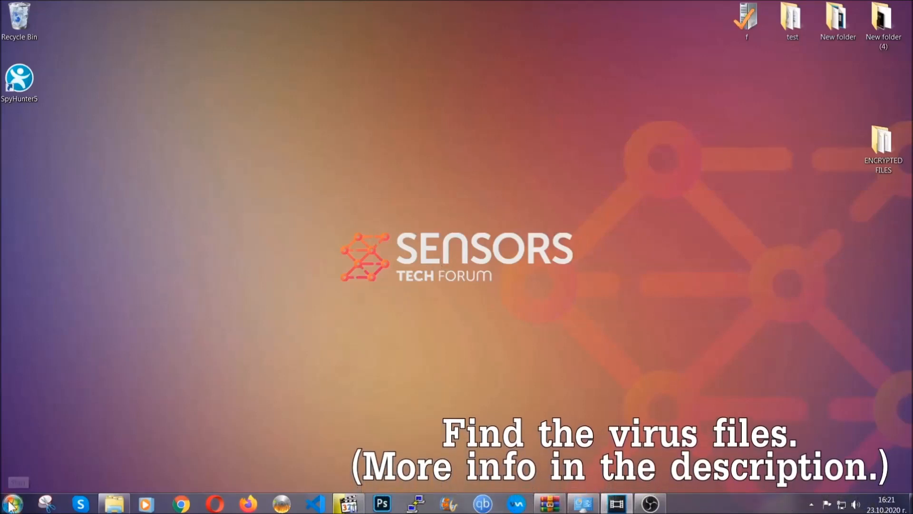
Search Computer for 'fileextension:exe Example Virus Name'
{"action": "left_click", "coordinate": [7, 502]}
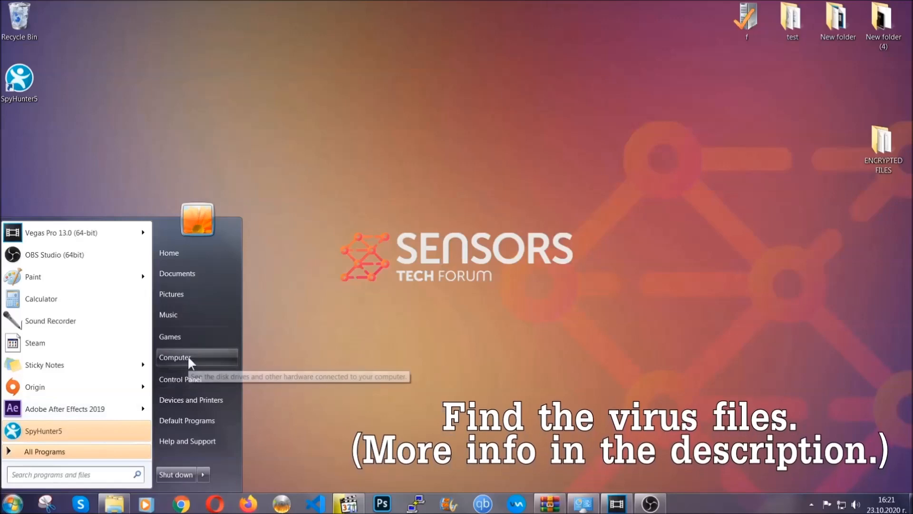
{"action": "left_click", "coordinate": [175, 357]}
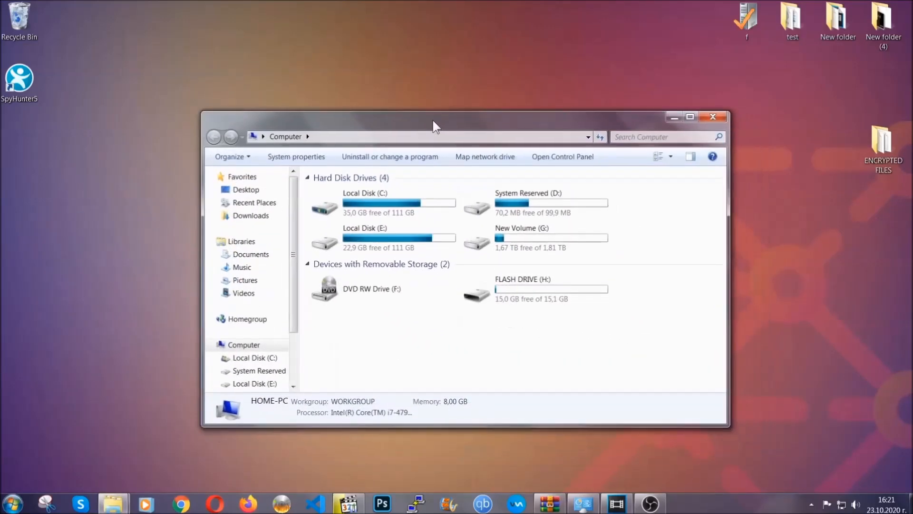
{"action": "left_click", "coordinate": [662, 137]}
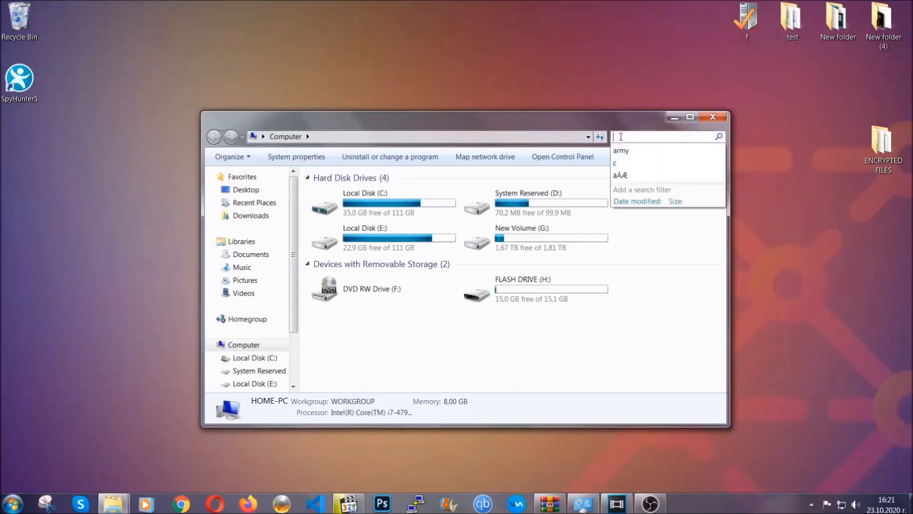
{"action": "type", "text": "fileextension:exe E"}
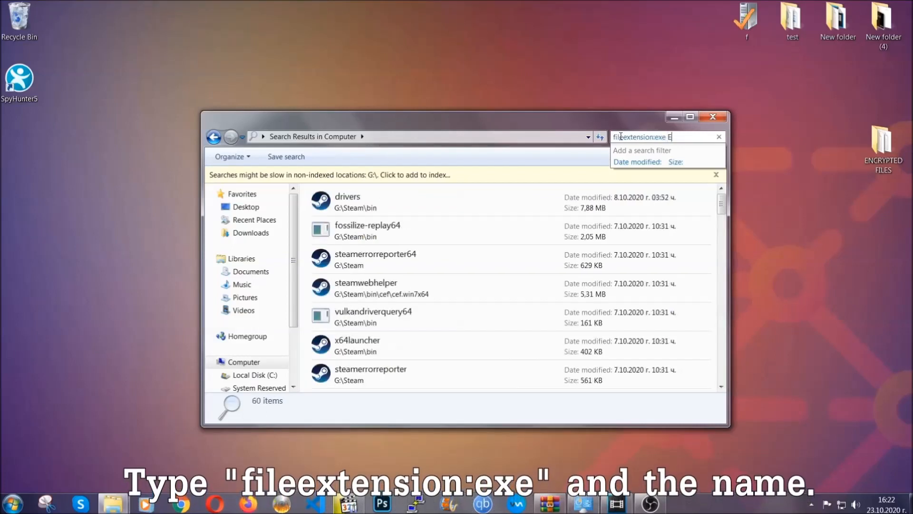
{"action": "type", "text": "xample Virus Name"}
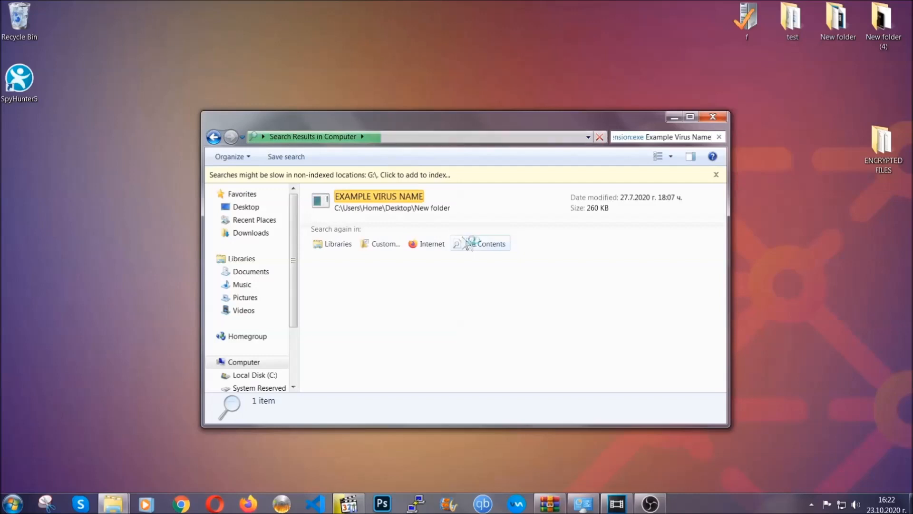
Delete the found EXAMPLE VIRUS NAME executable to the Recycle Bin and close the search
{"action": "left_click", "coordinate": [379, 196]}
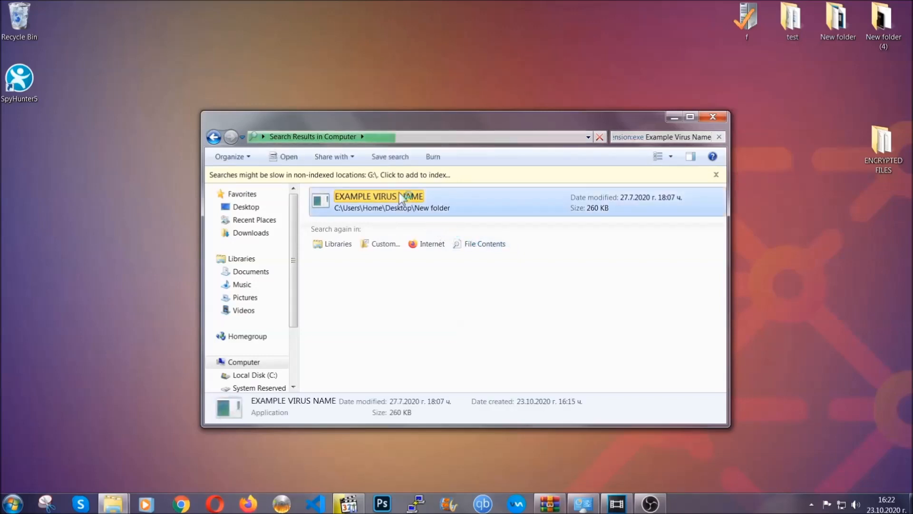
{"action": "right_click", "coordinate": [402, 198]}
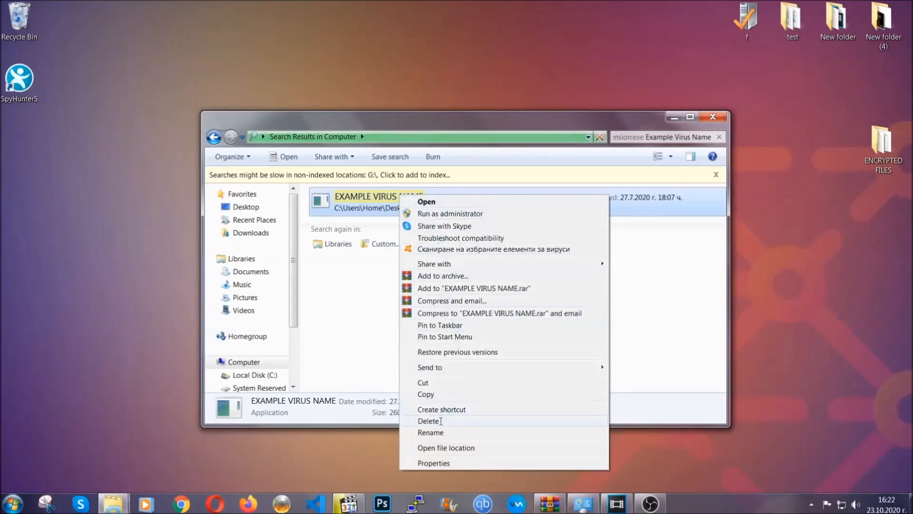
{"action": "left_click", "coordinate": [428, 420]}
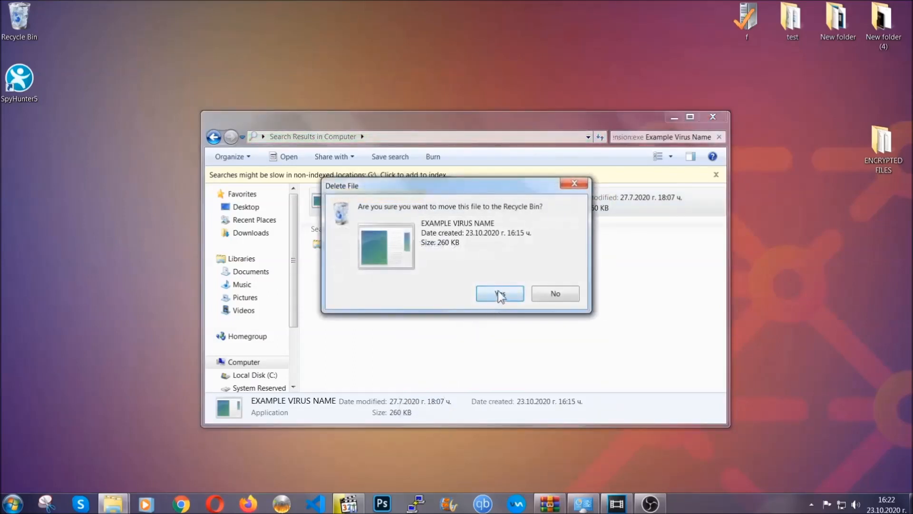
{"action": "left_click", "coordinate": [501, 293]}
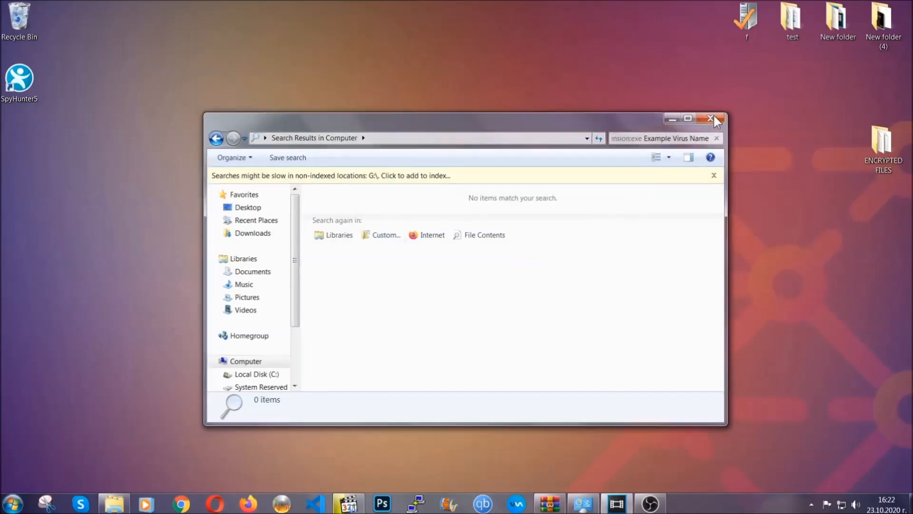
{"action": "left_click", "coordinate": [710, 118]}
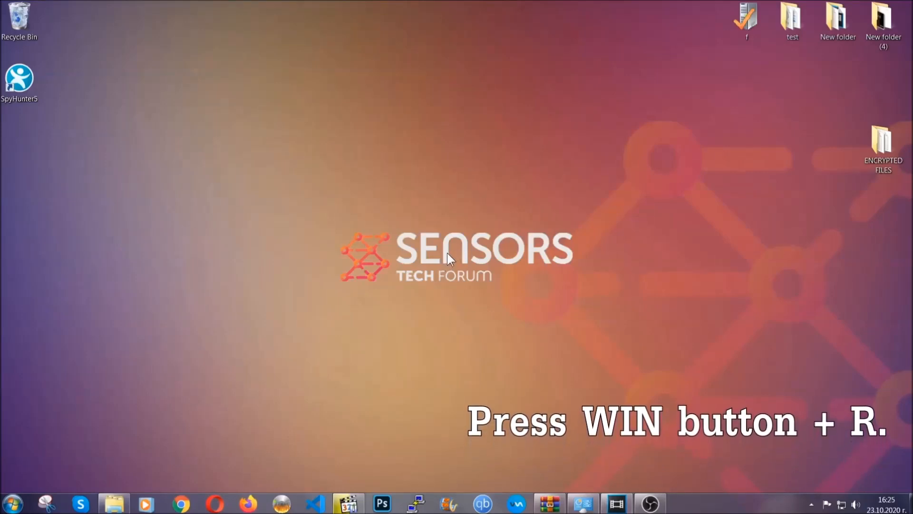
Run REGEDIT from the Win+R Run dialog to start Registry Editor
{"action": "key", "text": "Win+R"}
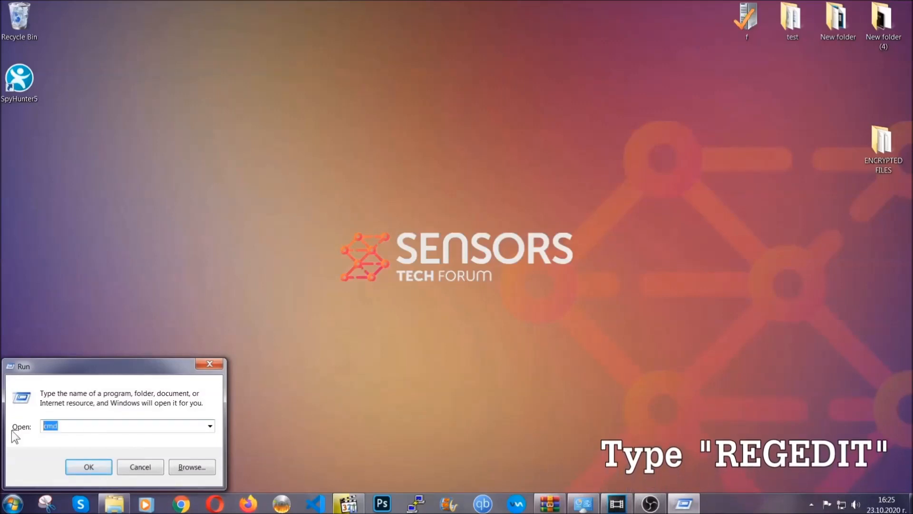
{"action": "type", "text": "REGEDIT"}
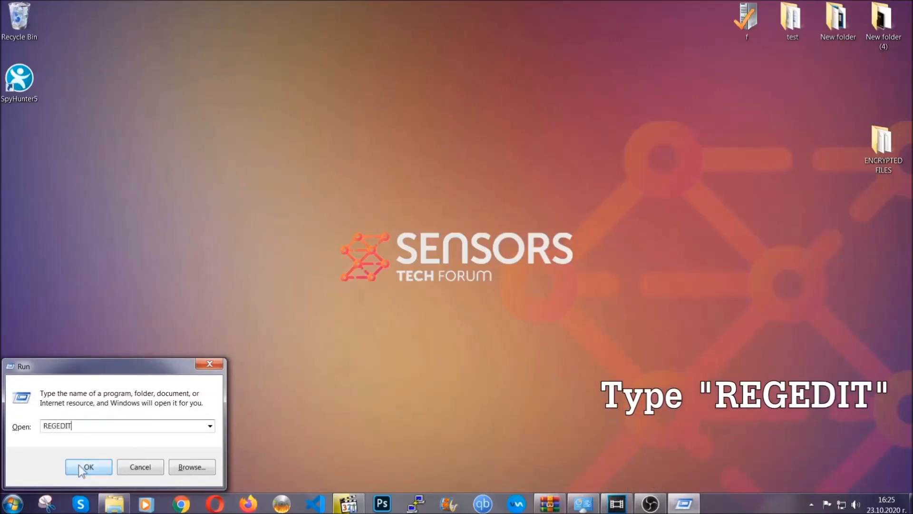
{"action": "left_click", "coordinate": [89, 466]}
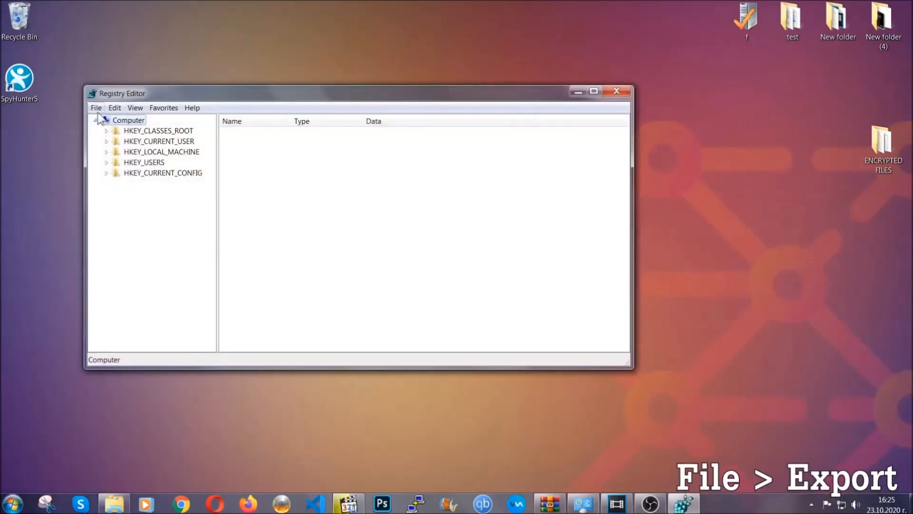
Export the full registry to the desktop as BACKUP.reg
{"action": "left_click", "coordinate": [96, 108]}
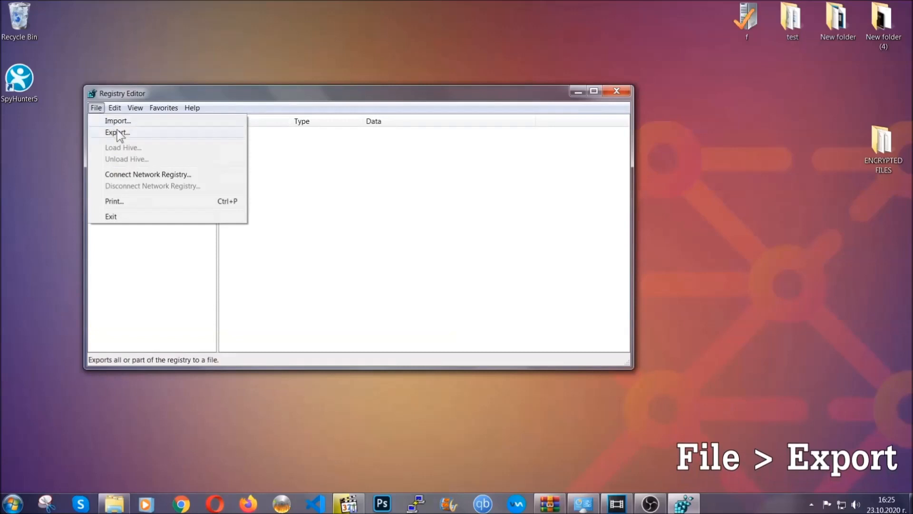
{"action": "left_click", "coordinate": [117, 132]}
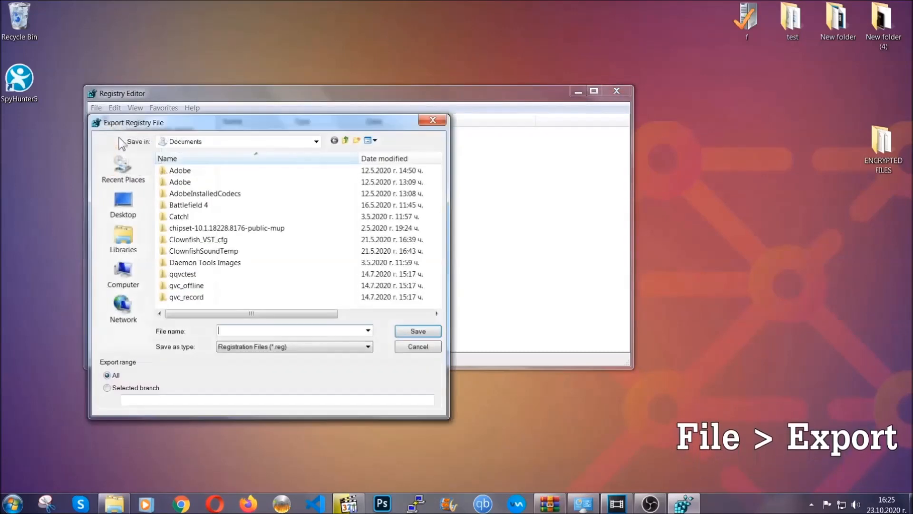
{"action": "left_click", "coordinate": [123, 203]}
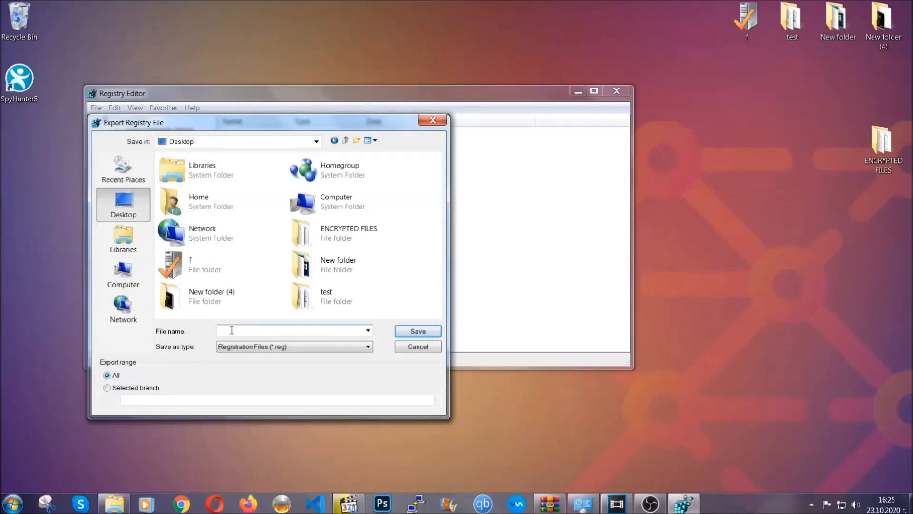
{"action": "type", "text": "BACKUP"}
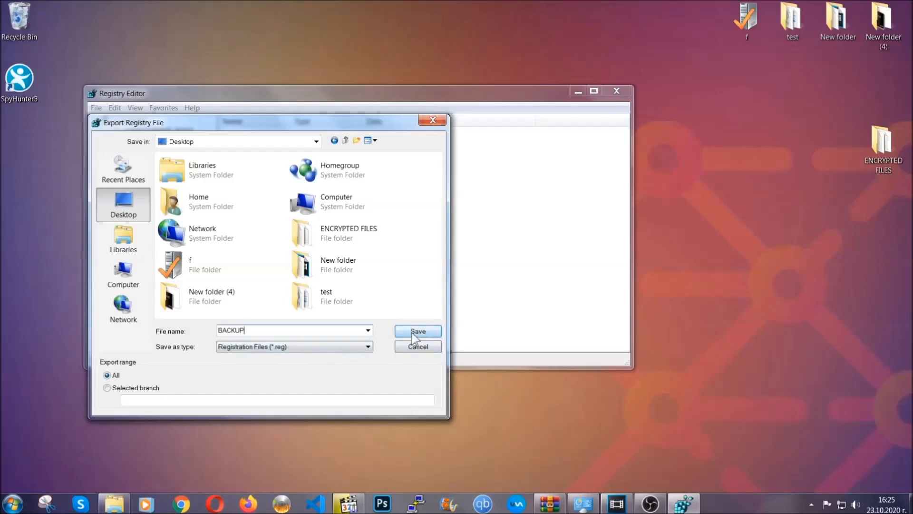
{"action": "left_click", "coordinate": [418, 331]}
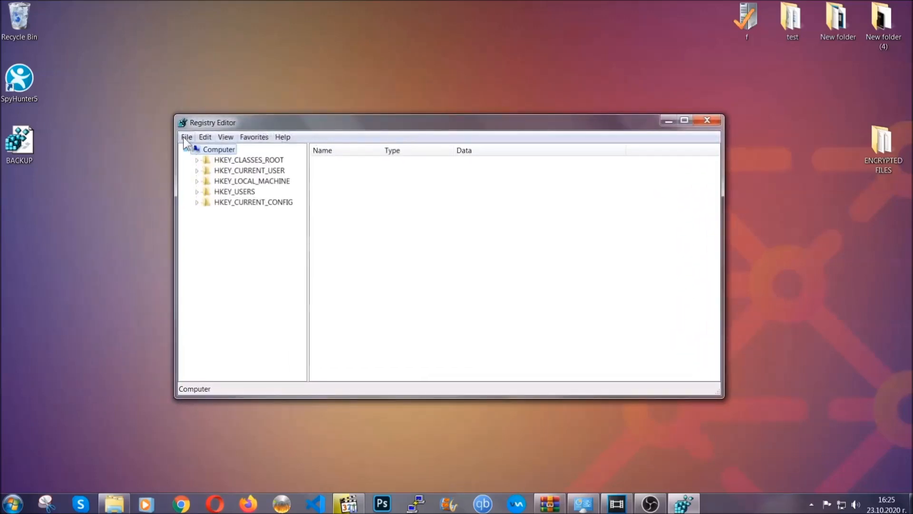
Bring up the File menu and dismiss it without importing anything
{"action": "left_click", "coordinate": [186, 137]}
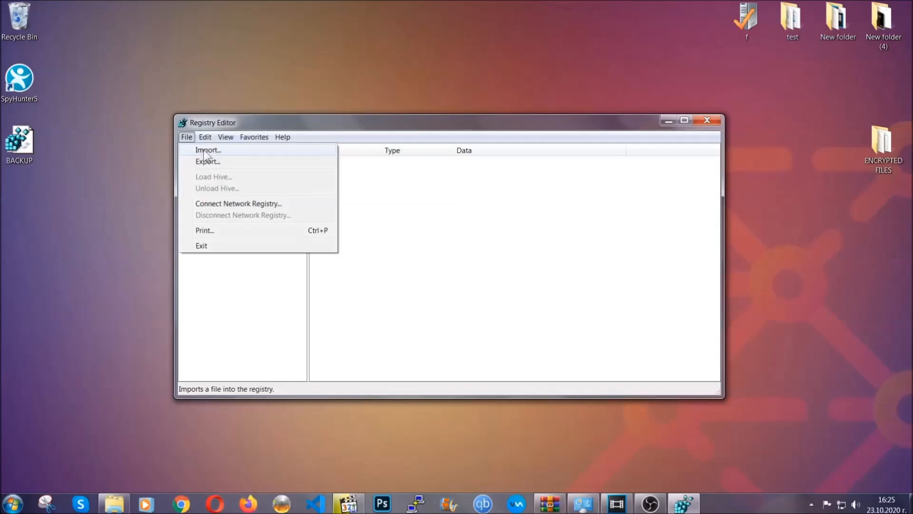
{"action": "left_click", "coordinate": [186, 137]}
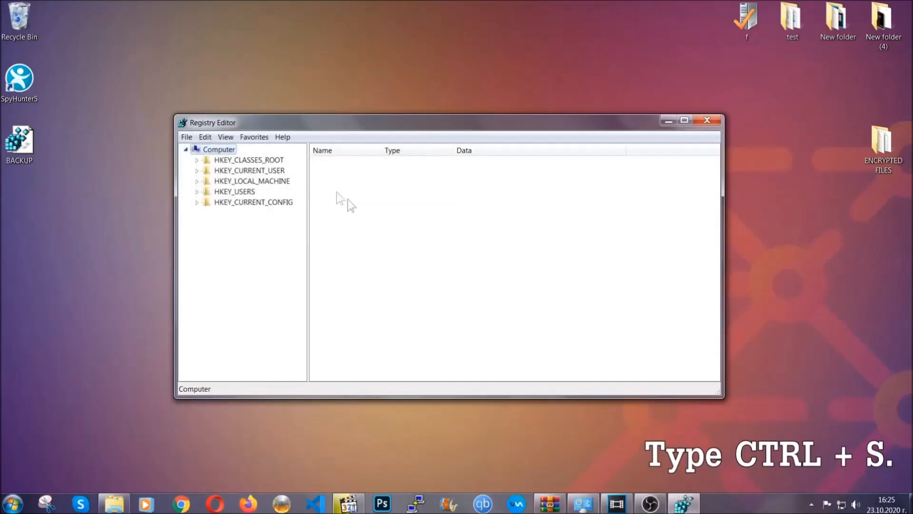
{"action": "mouse_move", "coordinate": [437, 251]}
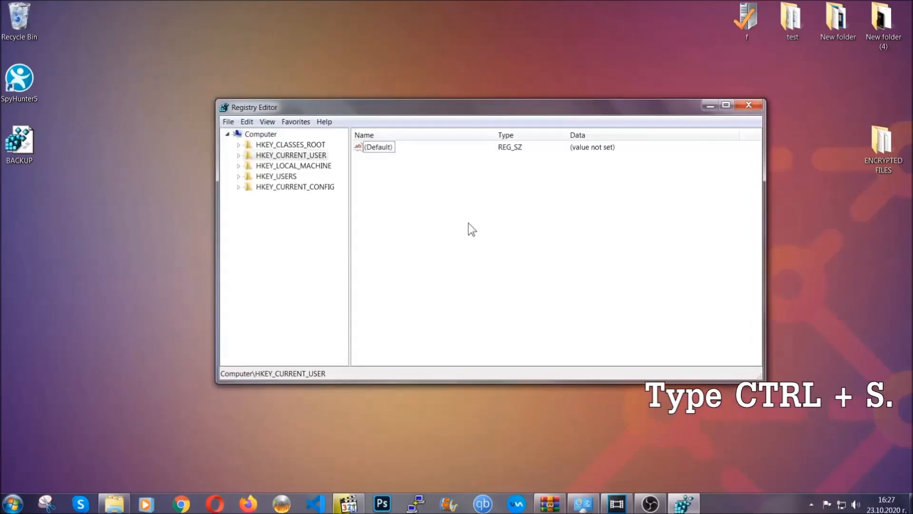
Find RunOnce under CurrentVersion and select the Run key listing THE VIRUS value
{"action": "key", "text": "ctrl+f"}
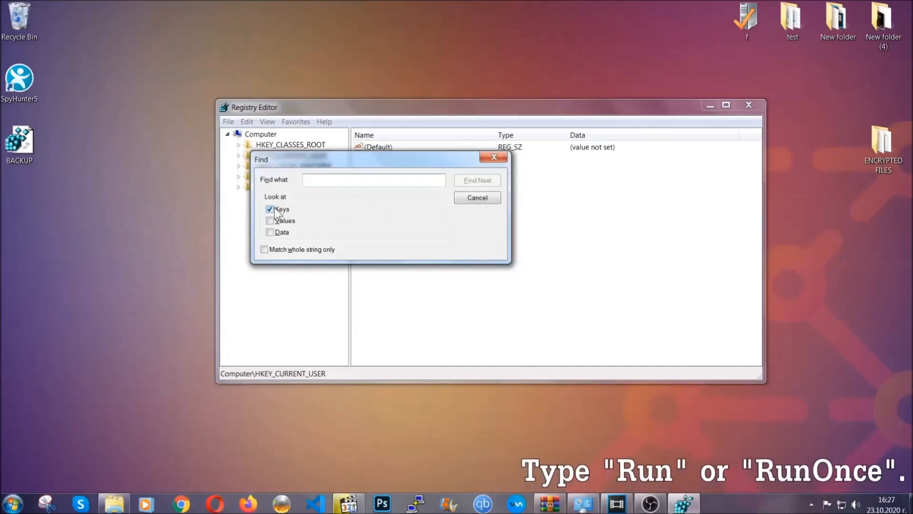
{"action": "left_click", "coordinate": [374, 180]}
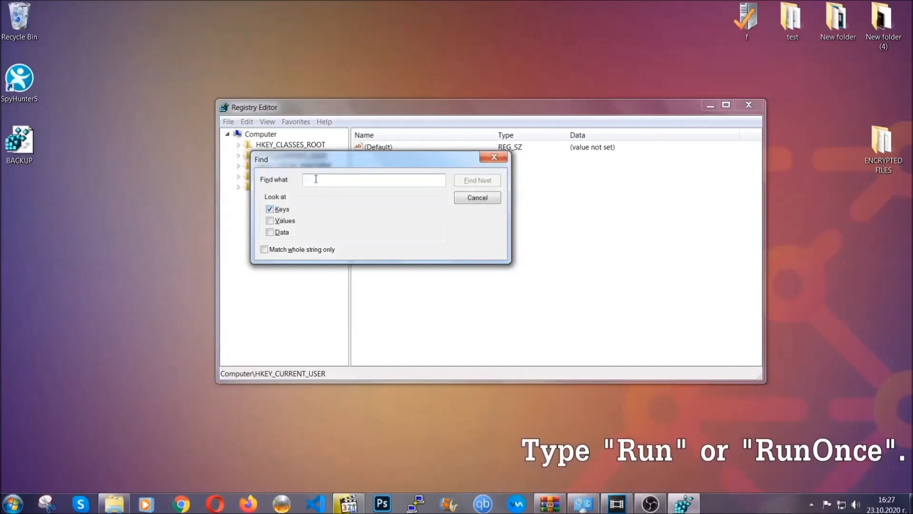
{"action": "type", "text": "RunOnce"}
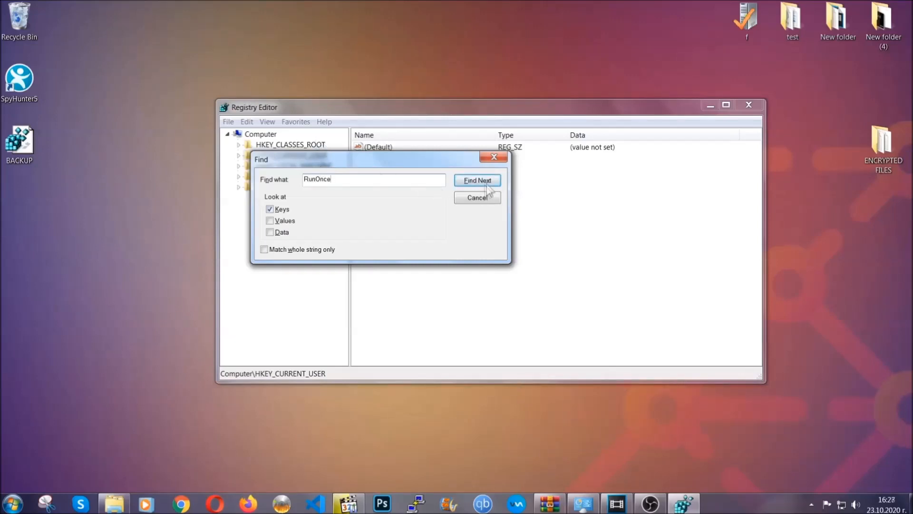
{"action": "left_click", "coordinate": [478, 181]}
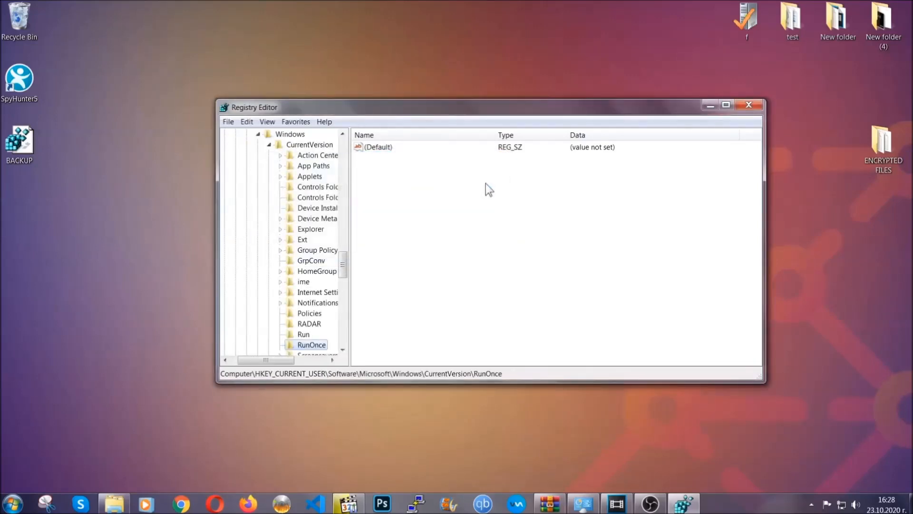
{"action": "scroll", "scroll_direction": "down", "scroll_amount": 3}
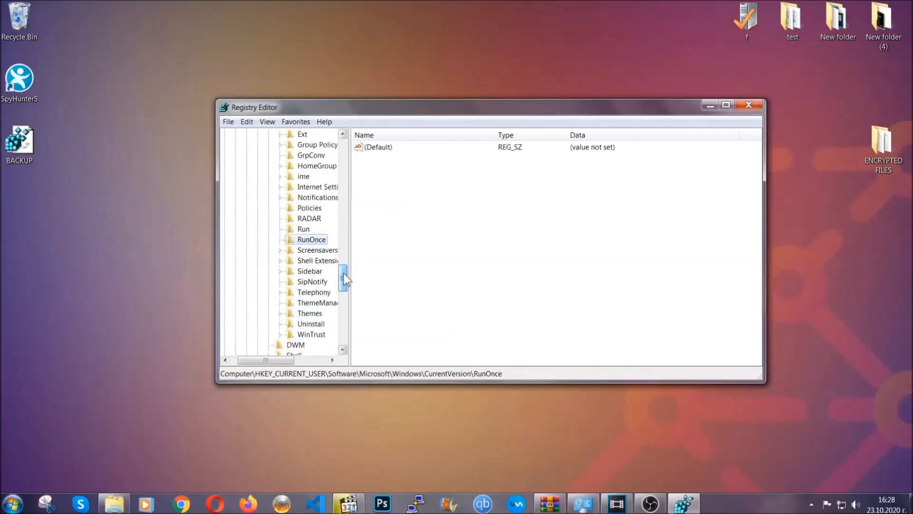
{"action": "left_click", "coordinate": [303, 228]}
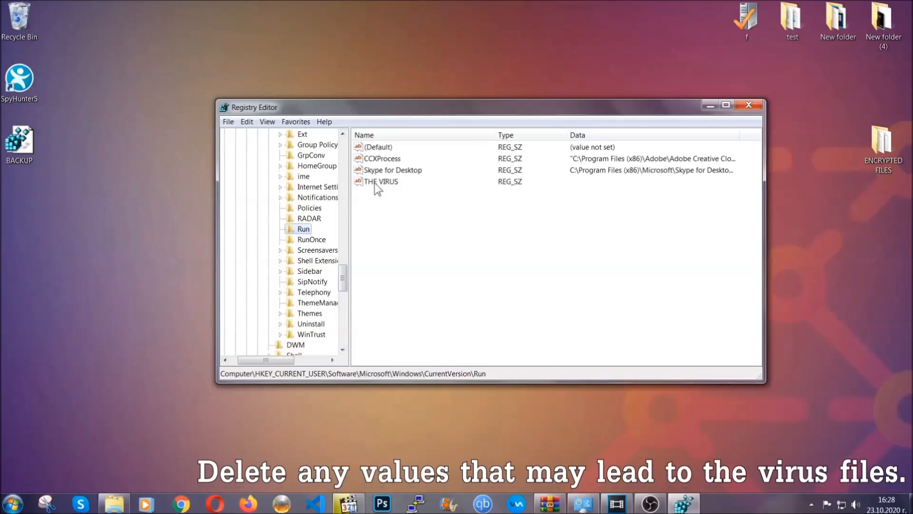
Delete the THE VIRUS value from the Run key and confirm the permanent deletion
{"action": "right_click", "coordinate": [381, 181]}
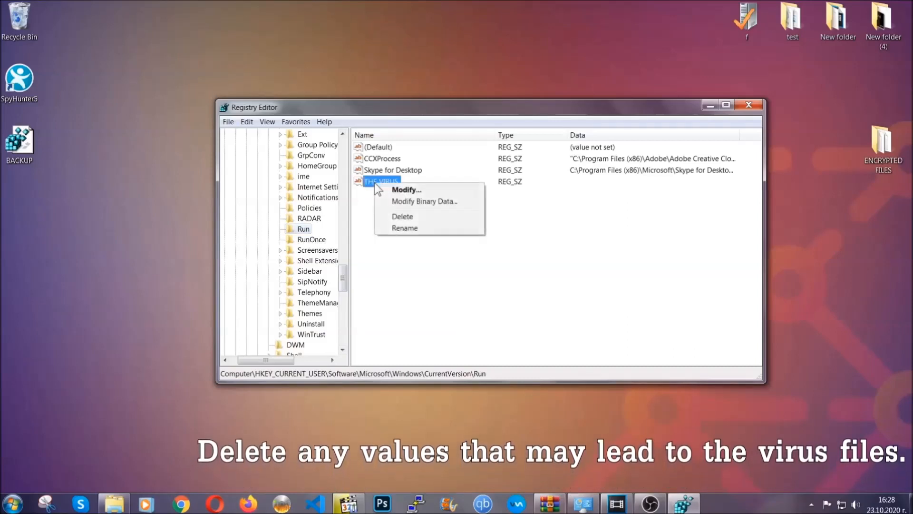
{"action": "left_click", "coordinate": [403, 217]}
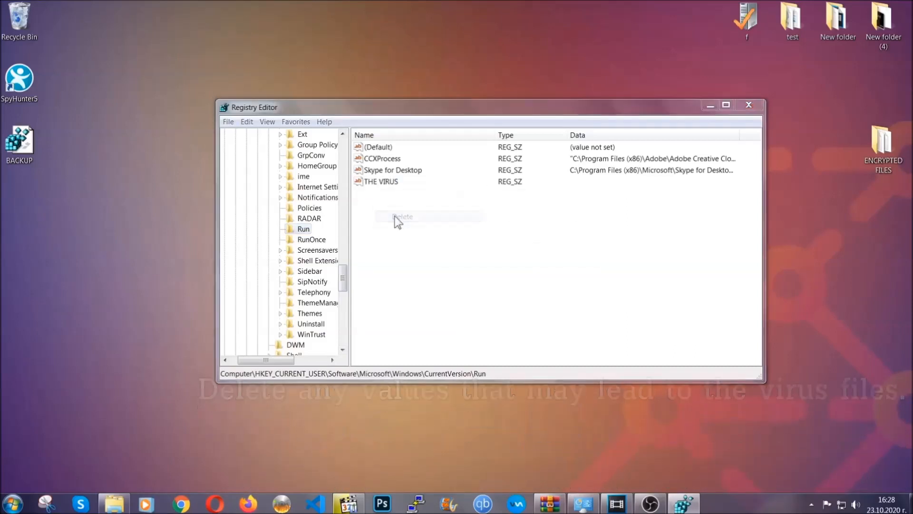
{"action": "left_click", "coordinate": [404, 217]}
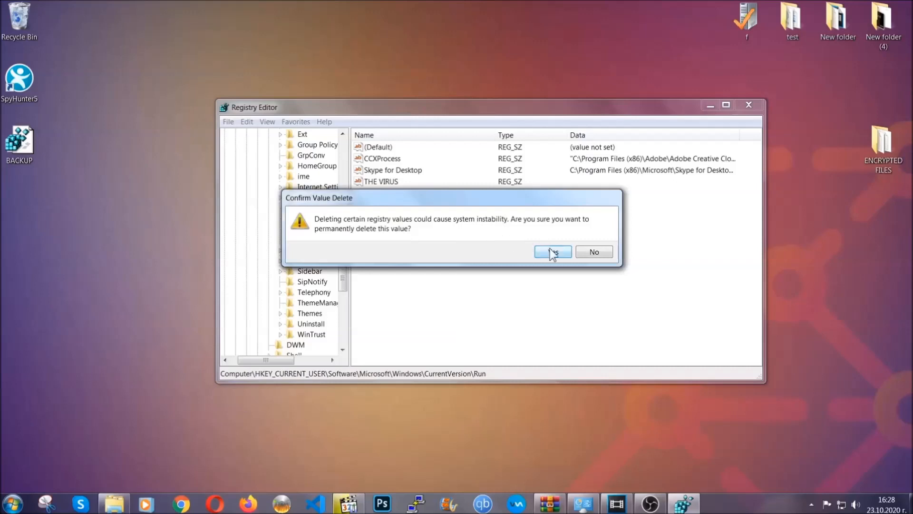
{"action": "left_click", "coordinate": [553, 251]}
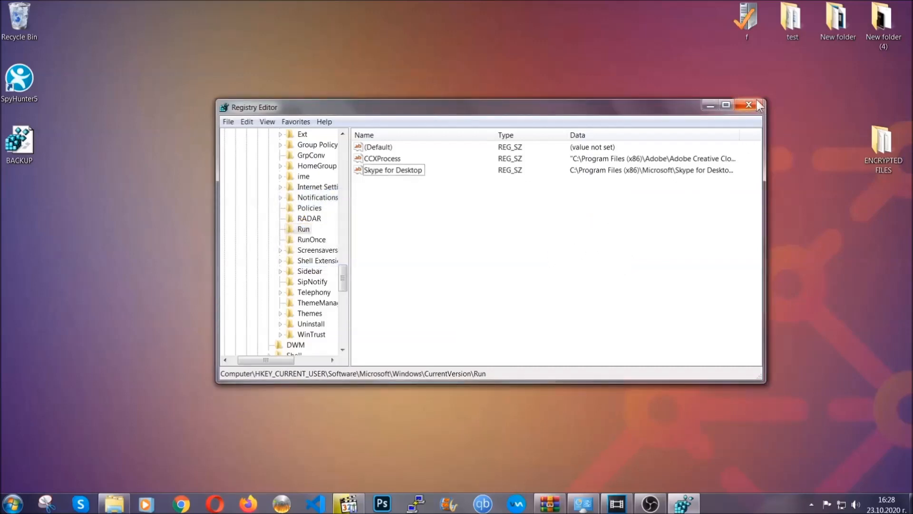
Close Registry Editor and switch to Chrome showing the ransomware file-recovery article
{"action": "left_click", "coordinate": [748, 105]}
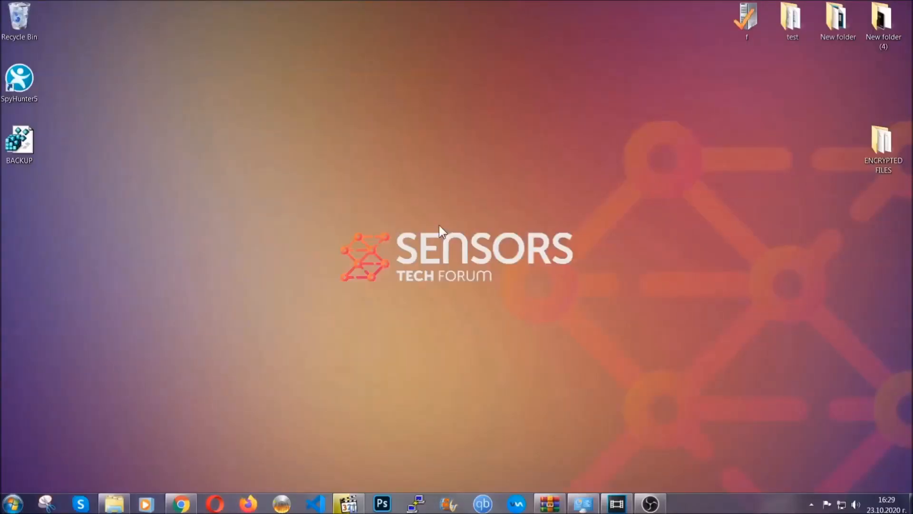
{"action": "mouse_move", "coordinate": [272, 360]}
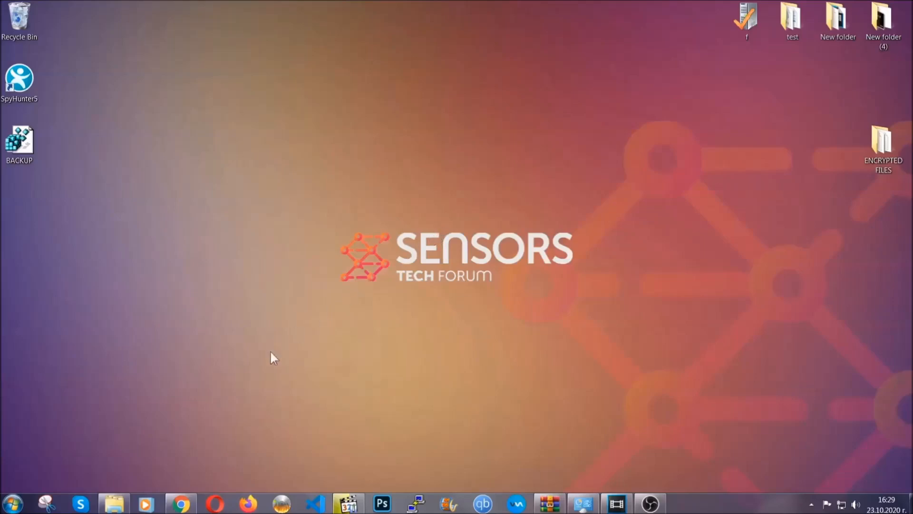
{"action": "left_click", "coordinate": [179, 503]}
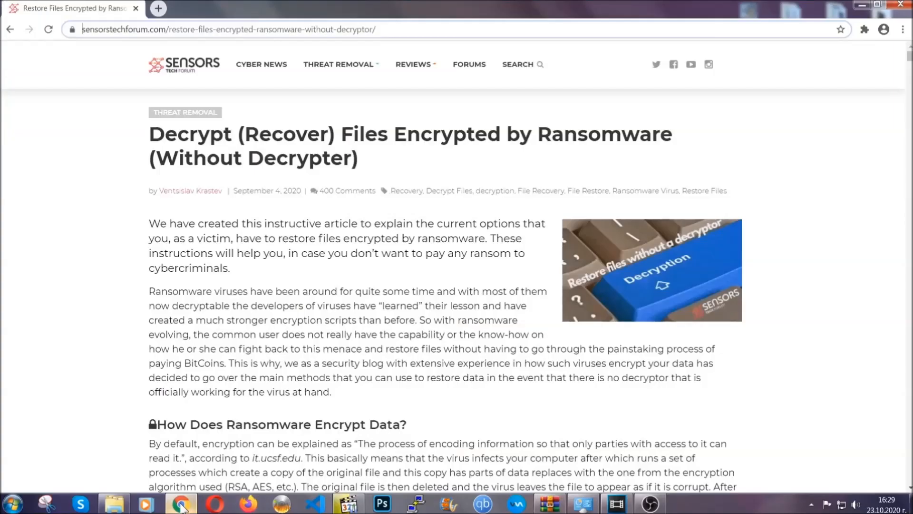
{"action": "mouse_move", "coordinate": [118, 80]}
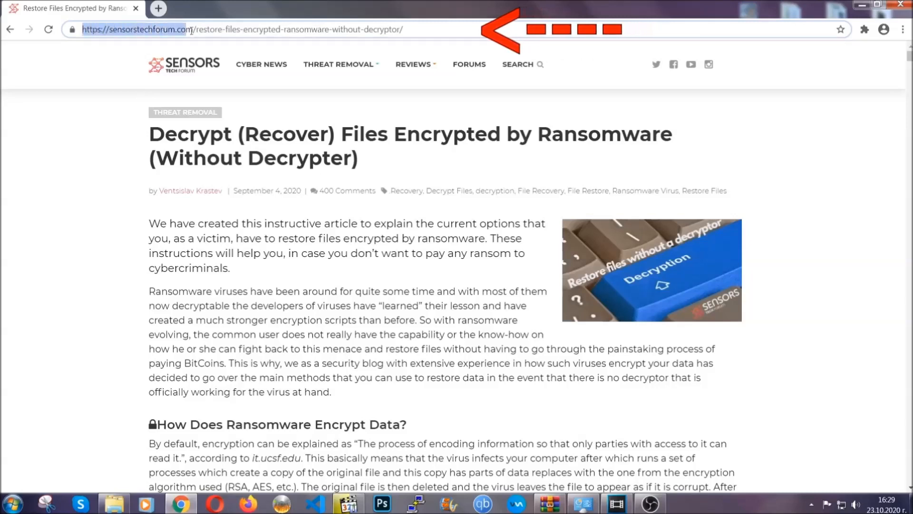
Highlight the article's web address and scroll down to the Method 1–6 recovery list
{"action": "left_click", "coordinate": [242, 29]}
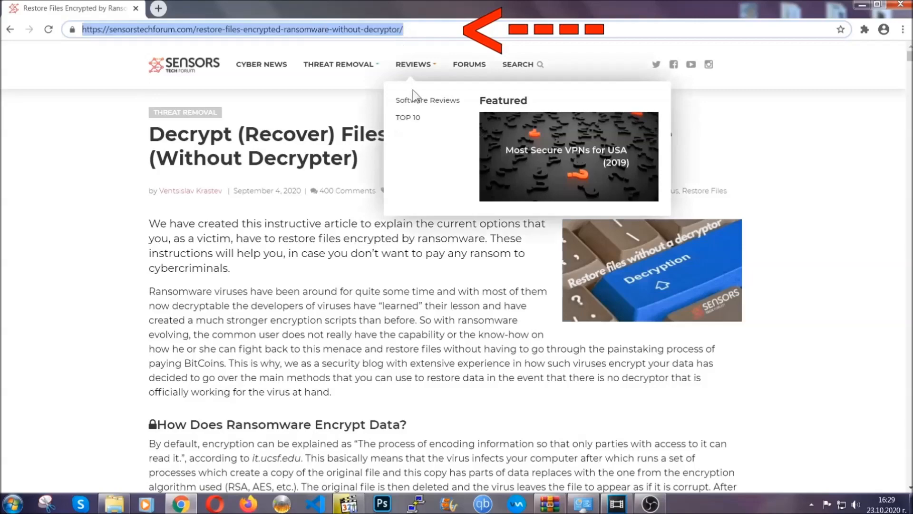
{"action": "scroll", "scroll_direction": "down", "scroll_amount": 3}
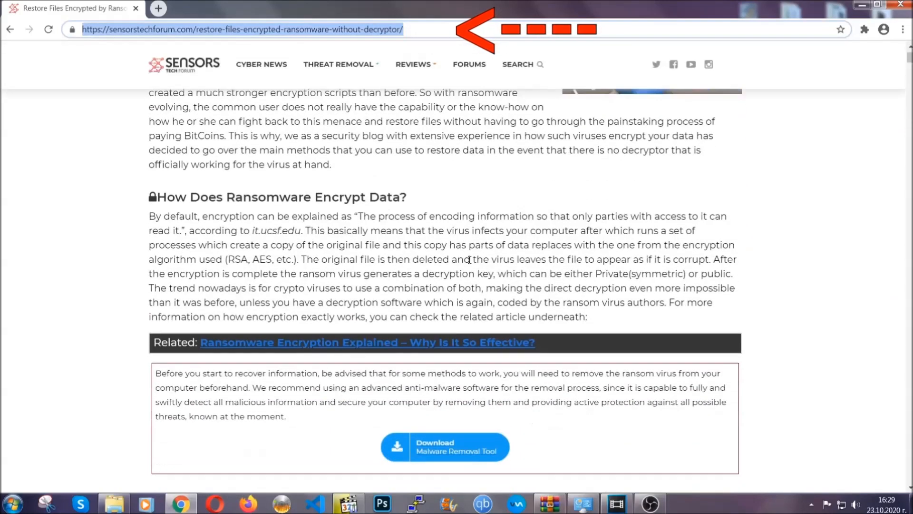
{"action": "scroll", "scroll_direction": "down", "scroll_amount": 3}
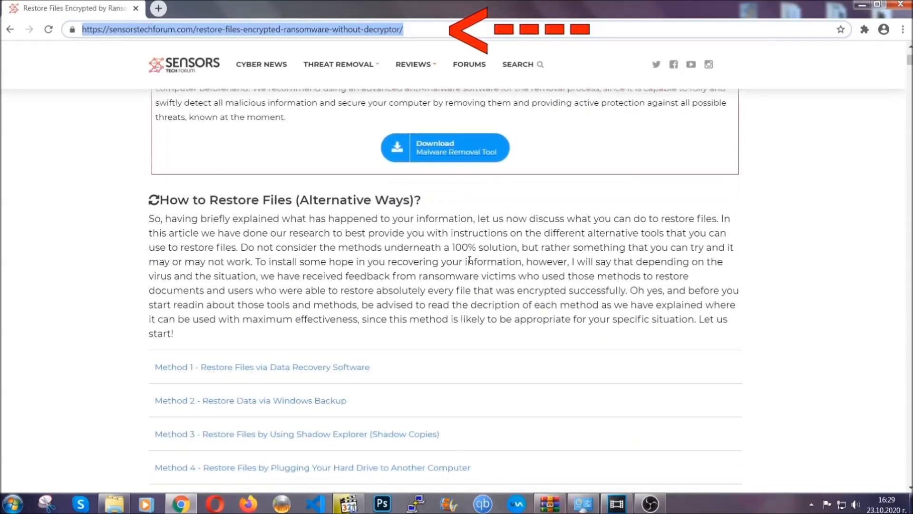
{"action": "scroll", "scroll_direction": "down", "scroll_amount": 3}
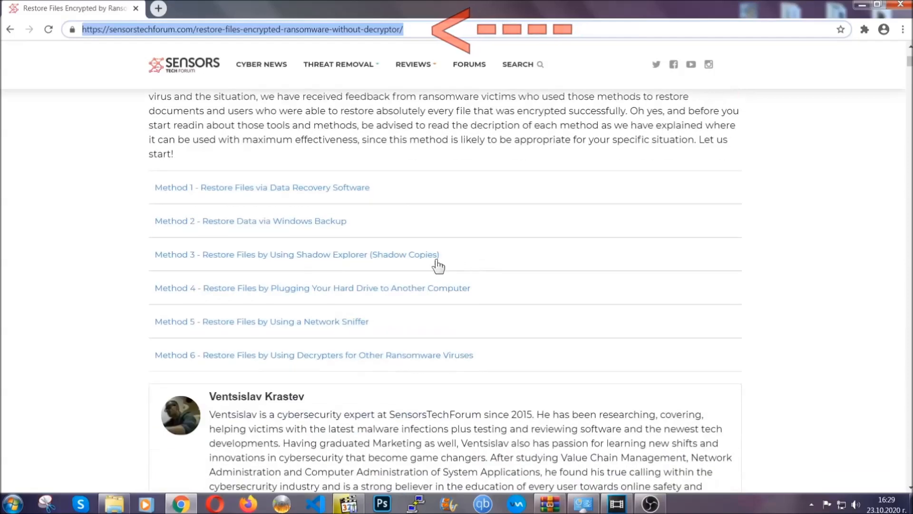
{"action": "mouse_move", "coordinate": [215, 236]}
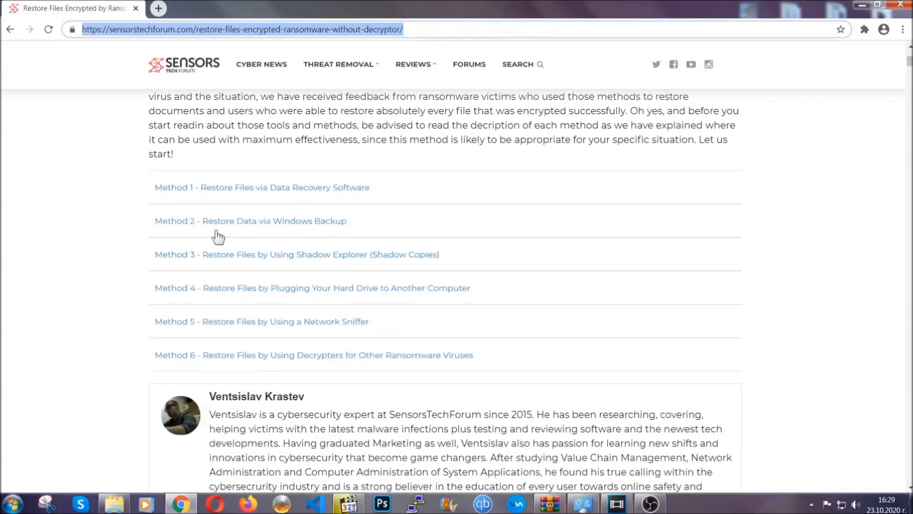
{"action": "mouse_move", "coordinate": [306, 263]}
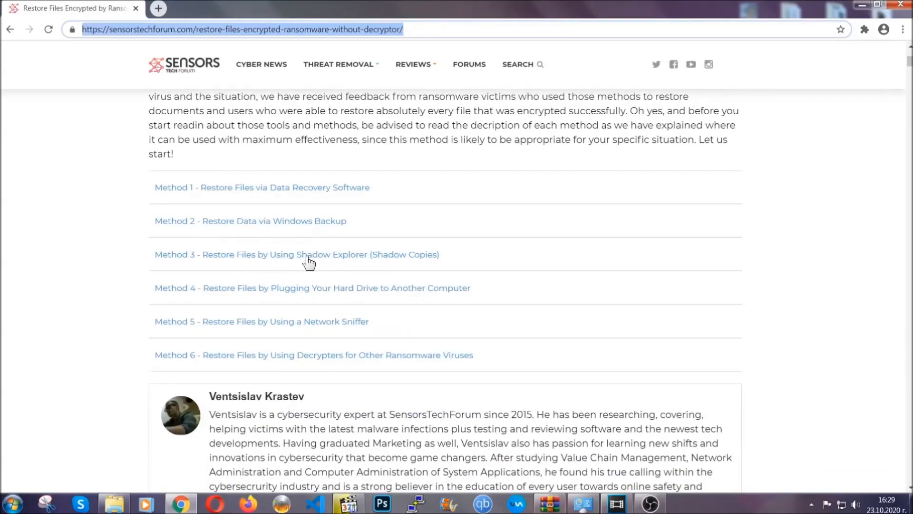
{"action": "mouse_move", "coordinate": [327, 299]}
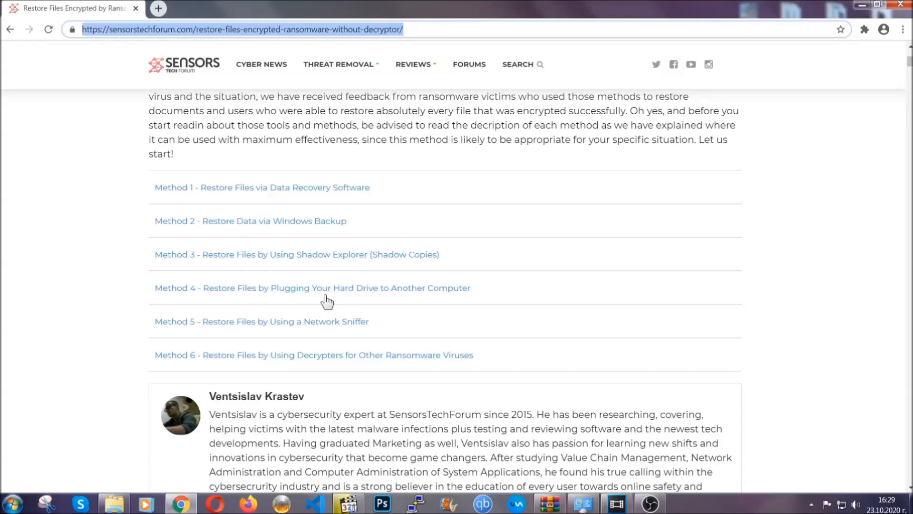
Expand Method 2 (Restore Data via Windows Backup) along with its Step1 and Step3
{"action": "left_click", "coordinate": [251, 221]}
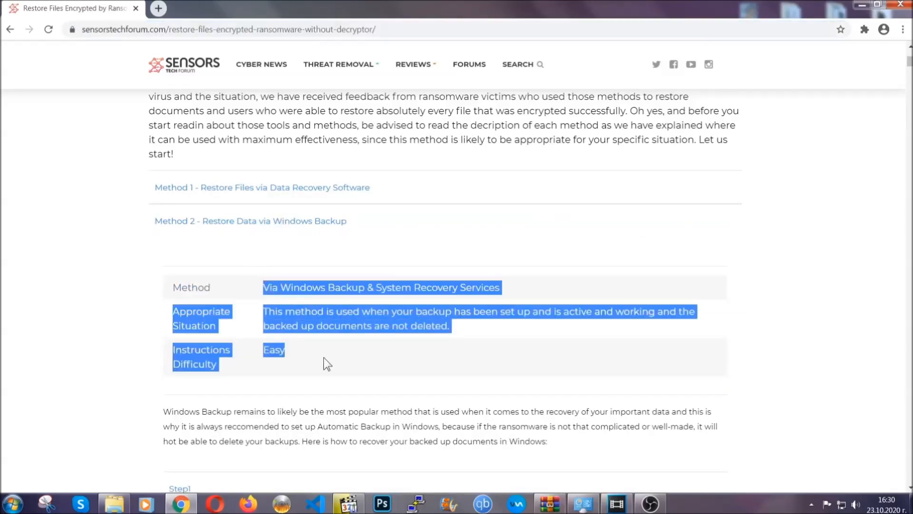
{"action": "scroll", "scroll_direction": "down", "scroll_amount": 3}
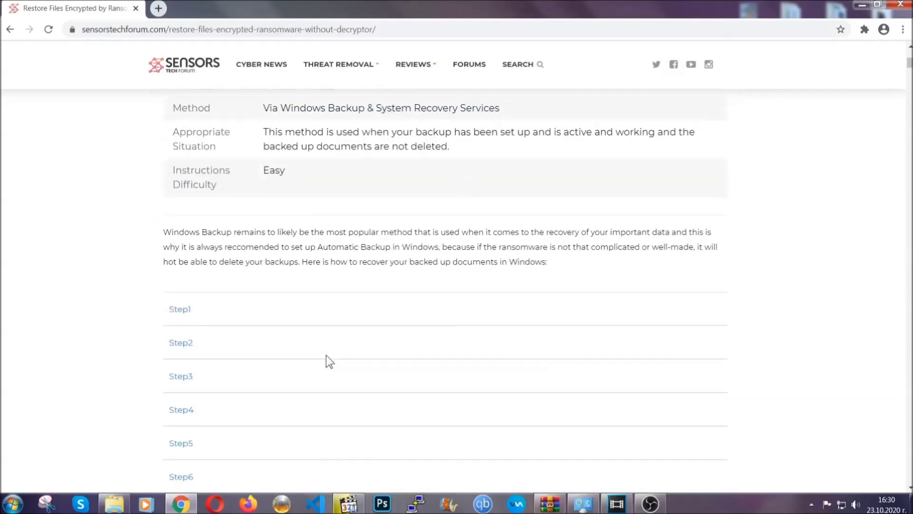
{"action": "left_click", "coordinate": [179, 309]}
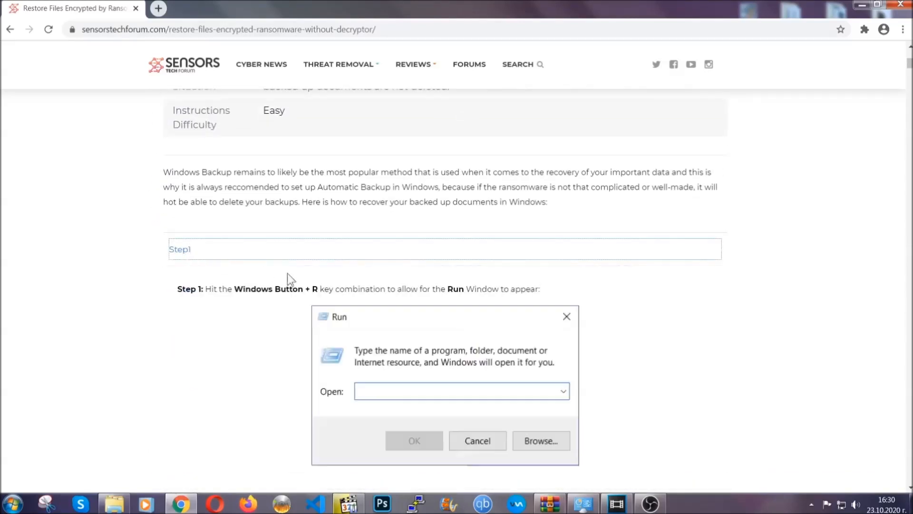
{"action": "scroll", "scroll_direction": "down", "scroll_amount": 3}
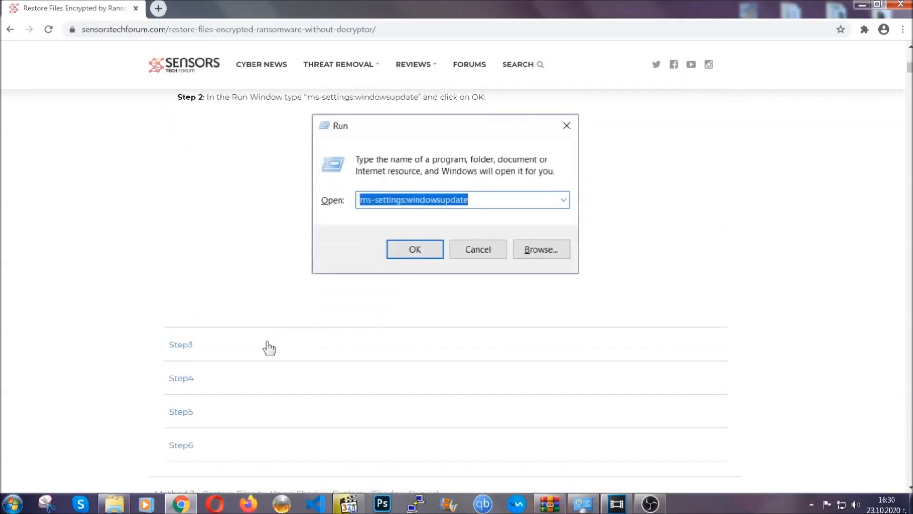
{"action": "left_click", "coordinate": [414, 249]}
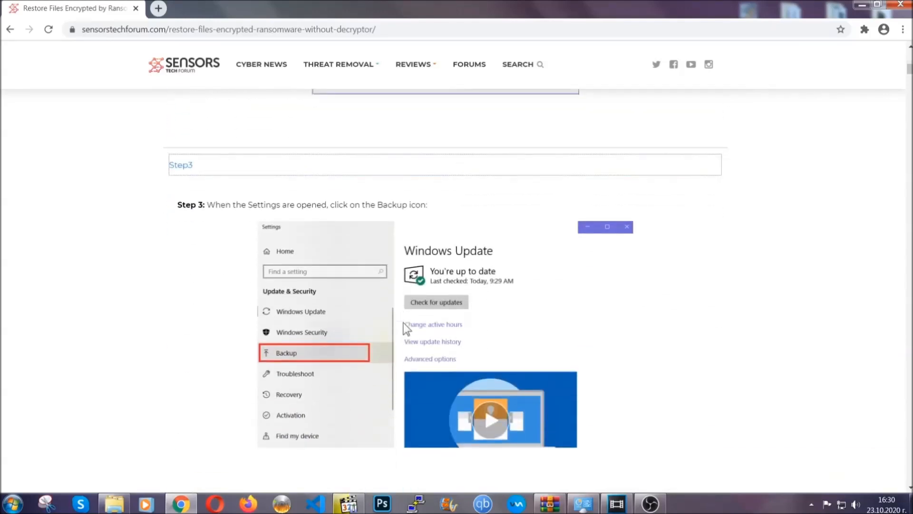
{"action": "scroll", "scroll_direction": "down", "scroll_amount": 3}
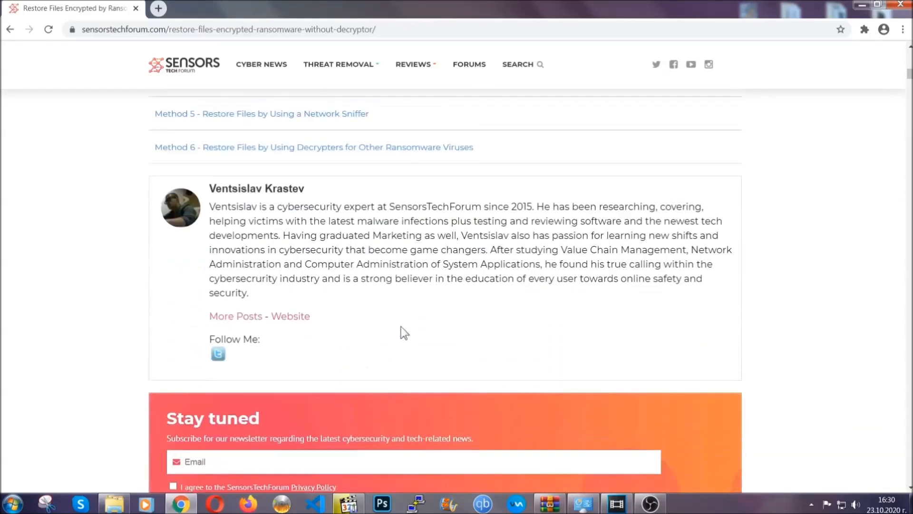
Scroll the recovery article back up to its top
{"action": "scroll", "scroll_direction": "up", "scroll_amount": 3}
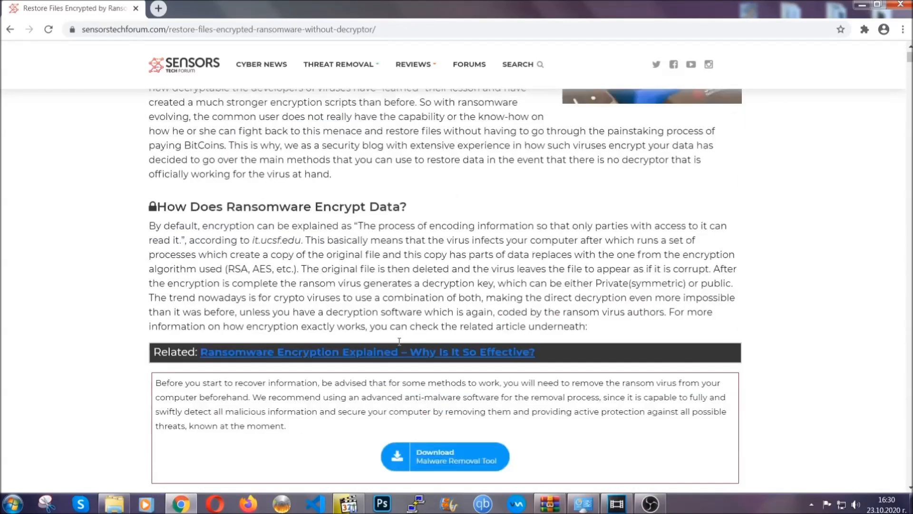
{"action": "scroll", "scroll_direction": "up", "scroll_amount": 3}
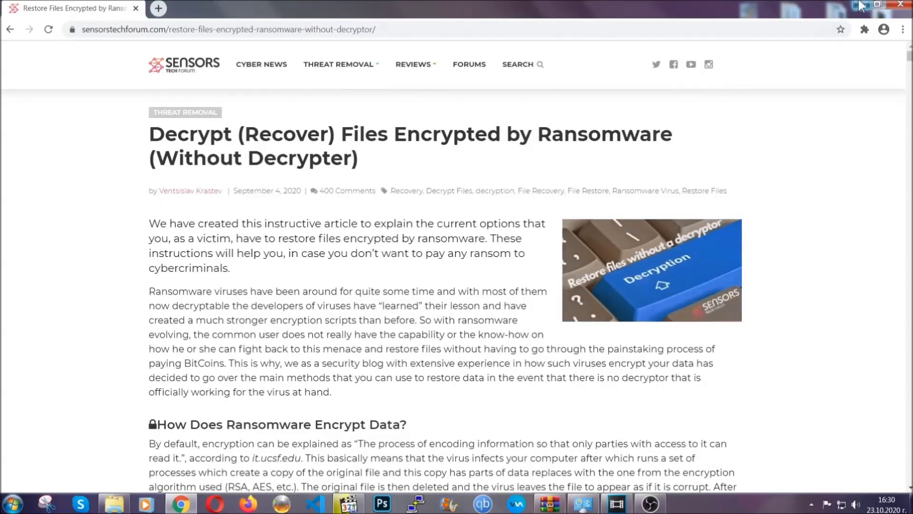